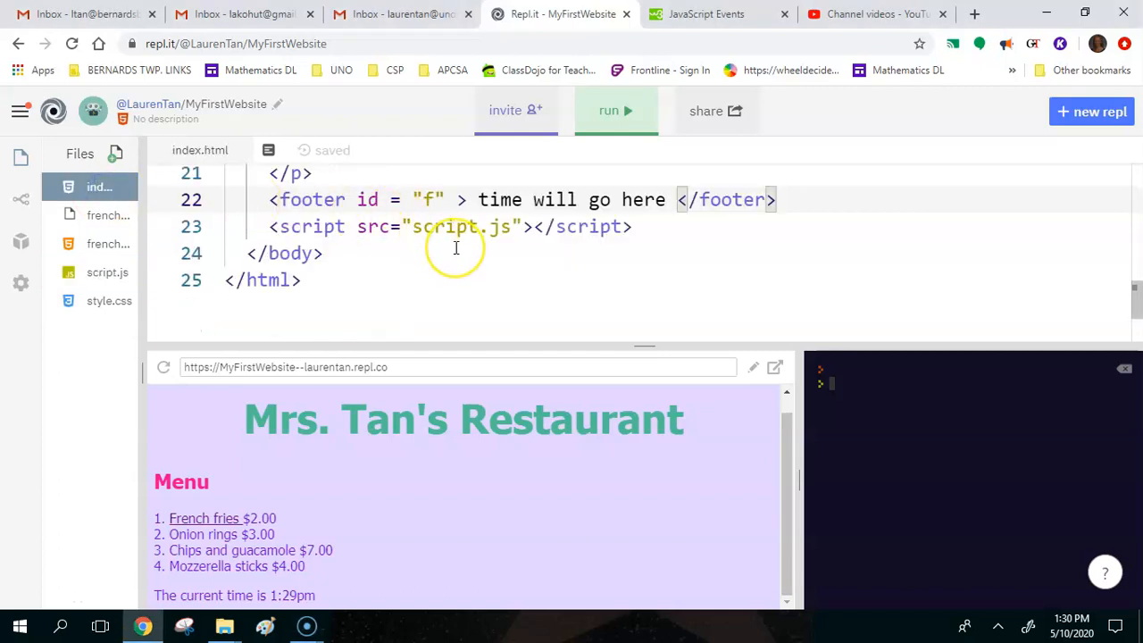
{"action": "mouse_move", "coordinate": [346, 592]}
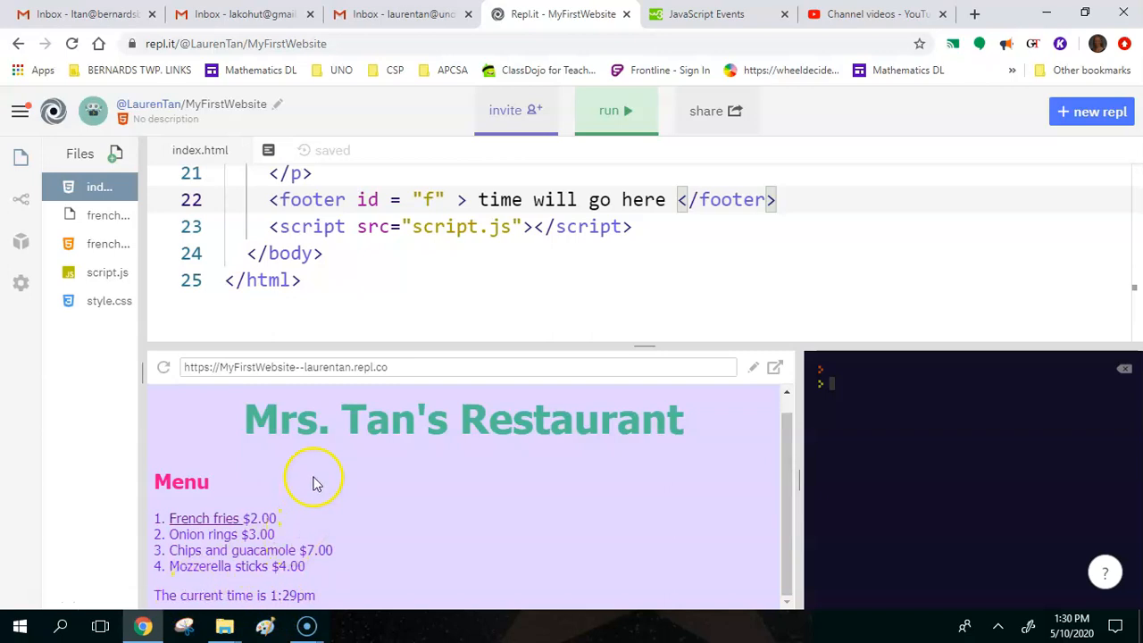
{"action": "mouse_move", "coordinate": [449, 494]}
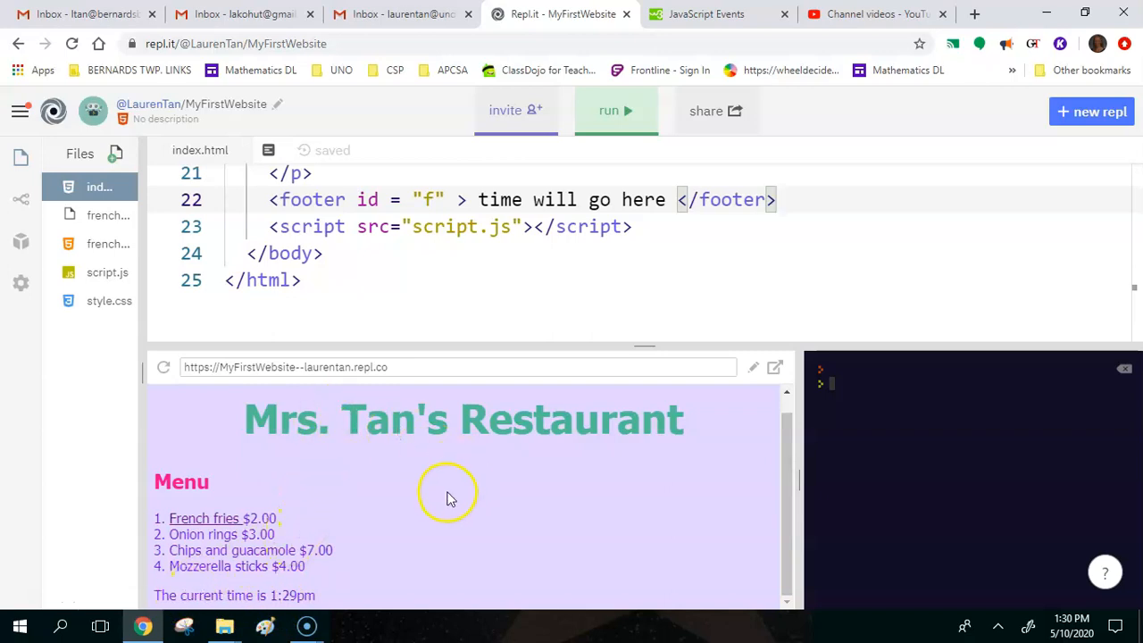
{"action": "mouse_move", "coordinate": [451, 497]}
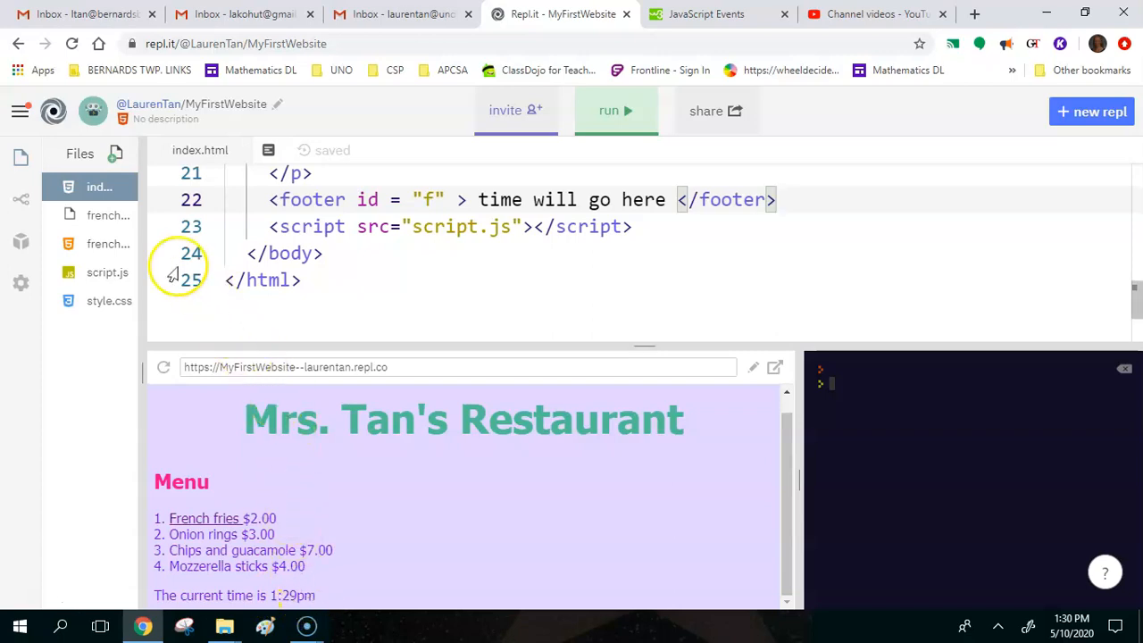
Step: In script.js, select the am/pm if-else block and scroll to the footer time-writing code
{"action": "left_click", "coordinate": [107, 272]}
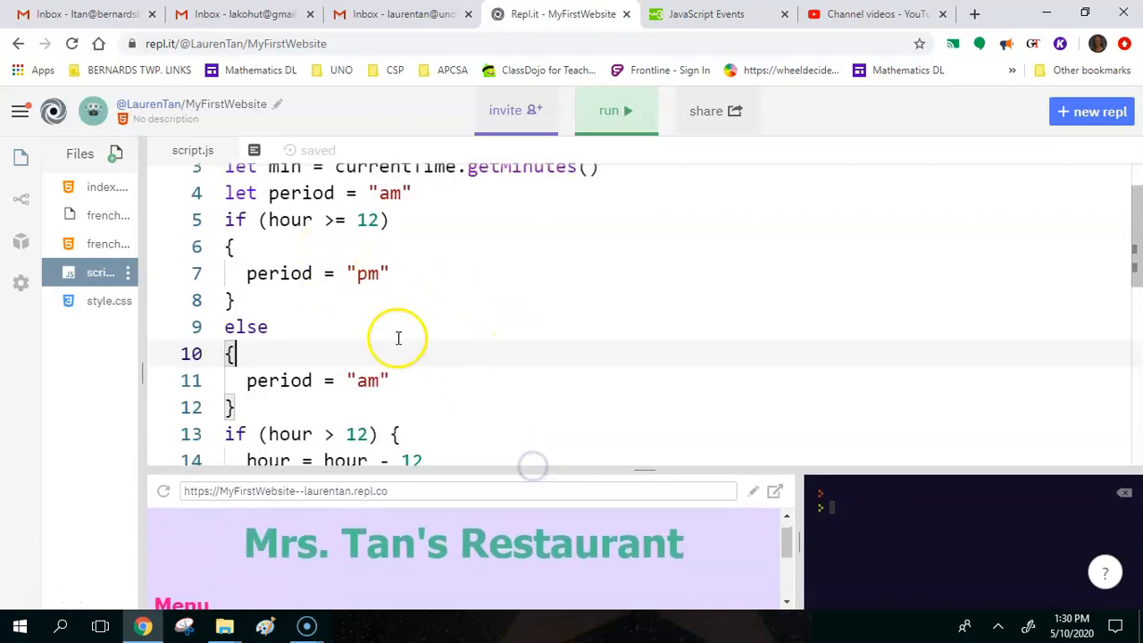
{"action": "left_click", "coordinate": [268, 220]}
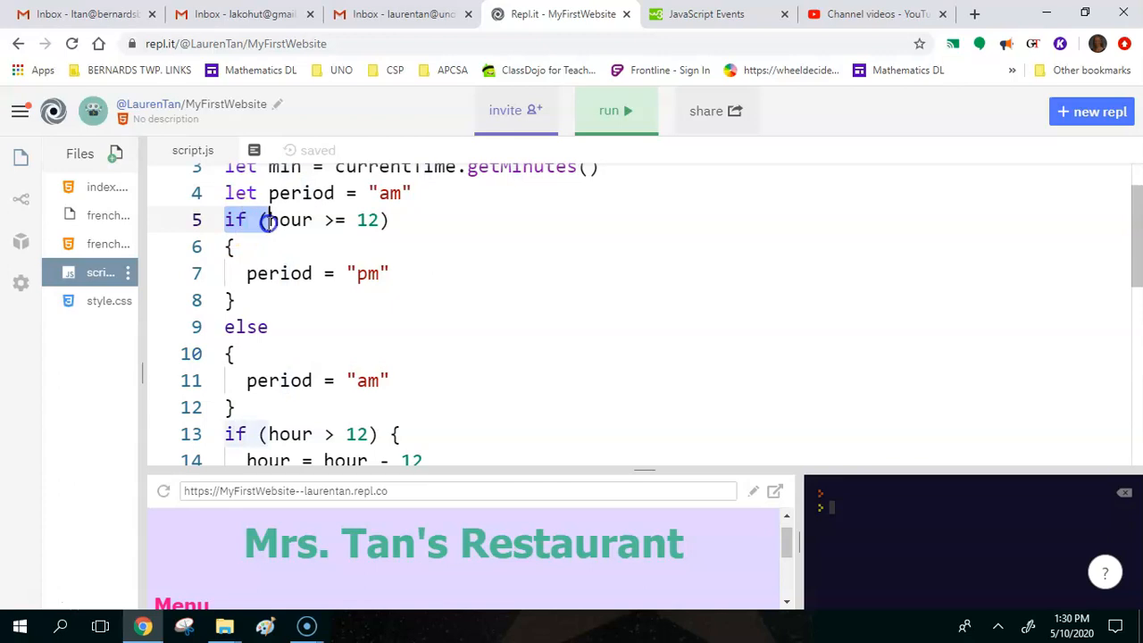
{"action": "left_click_drag", "start_coordinate": [268, 219], "coordinate": [278, 326]}
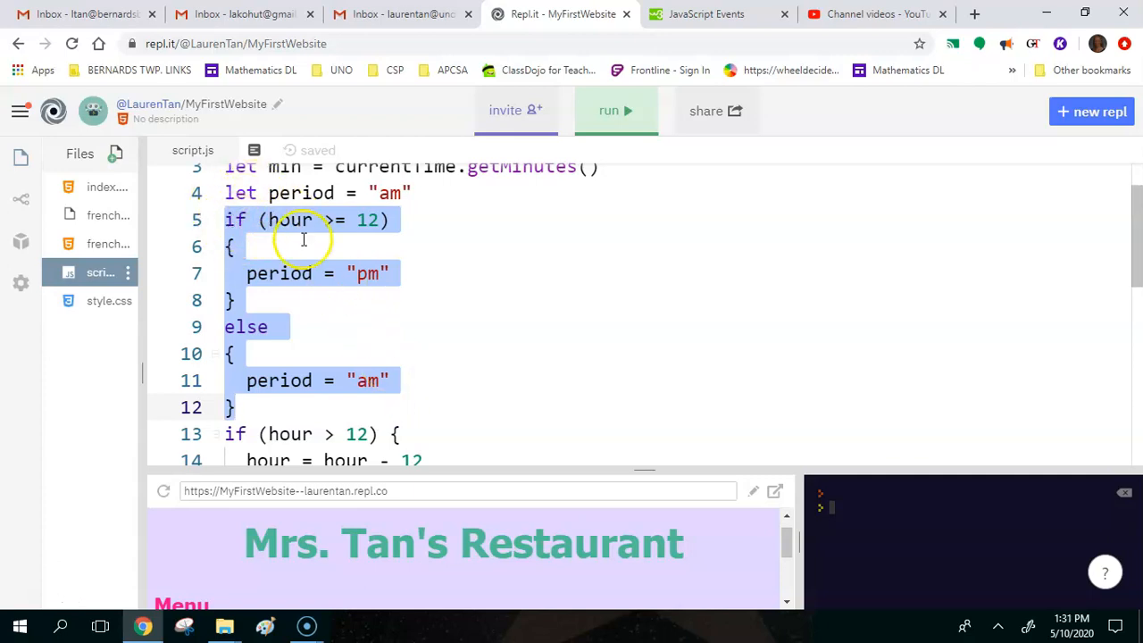
{"action": "scroll", "scroll_direction": "down", "scroll_amount": 3}
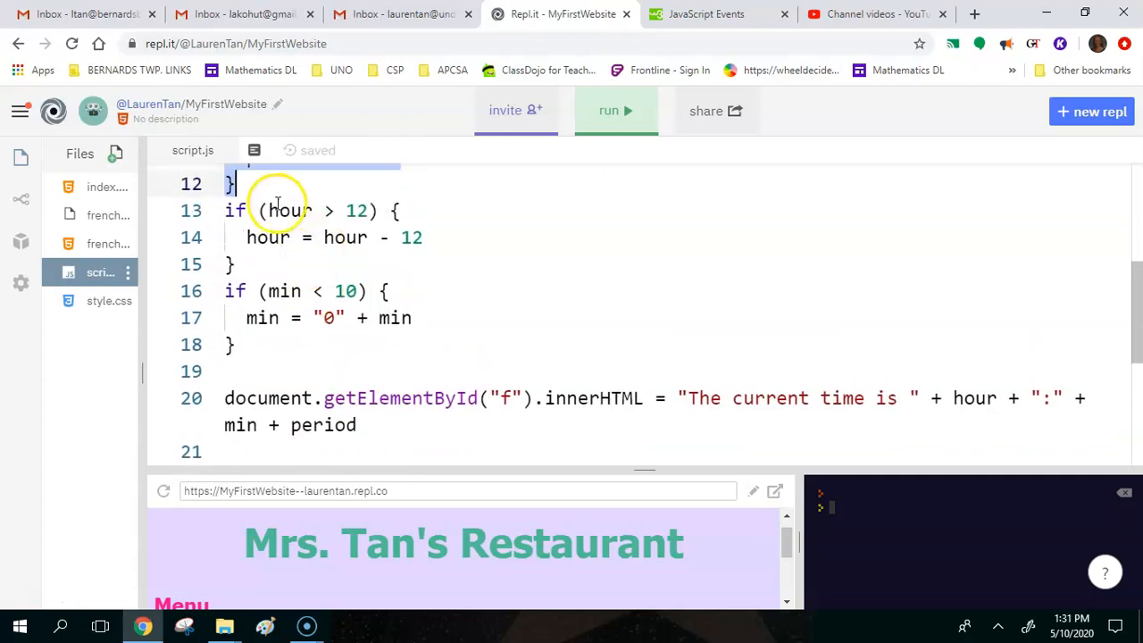
{"action": "mouse_move", "coordinate": [343, 237]}
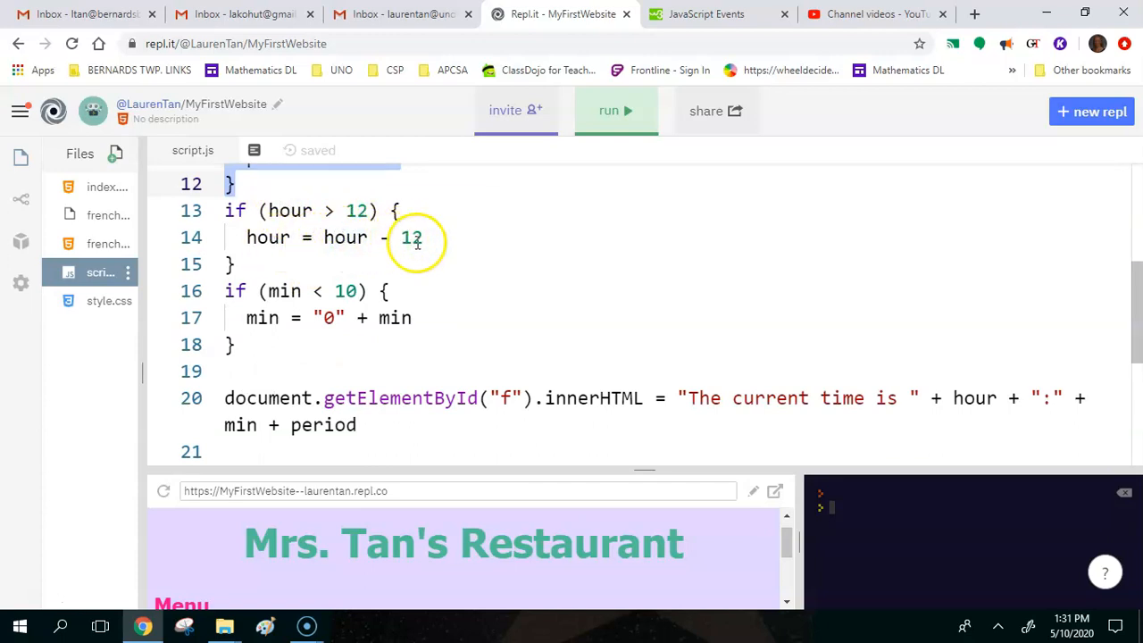
{"action": "mouse_move", "coordinate": [656, 464]}
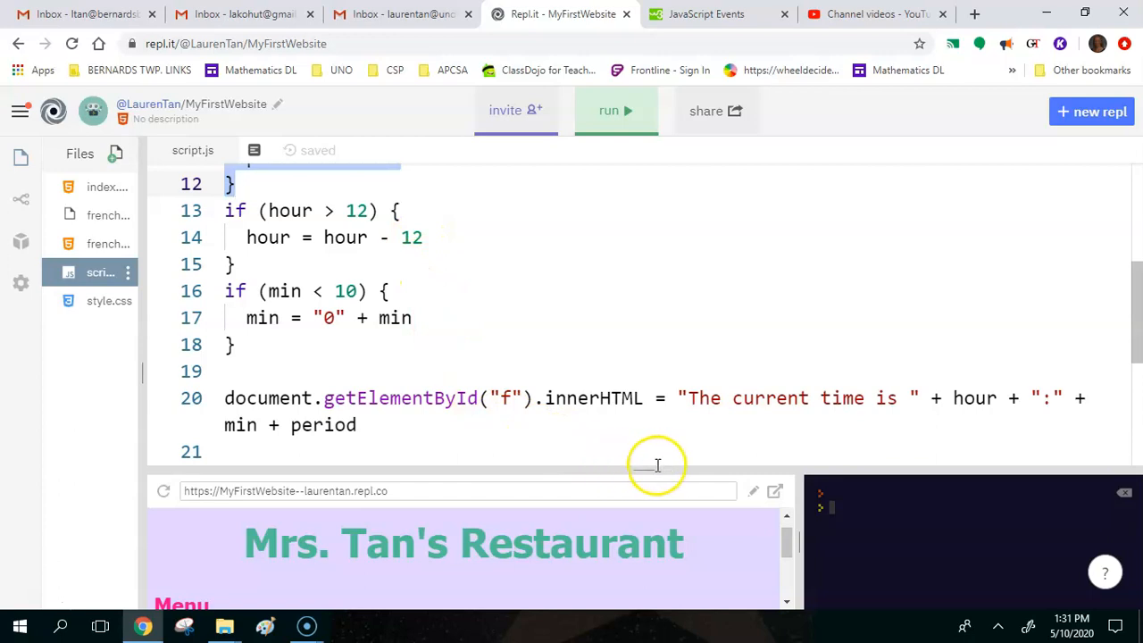
{"action": "mouse_move", "coordinate": [260, 262]}
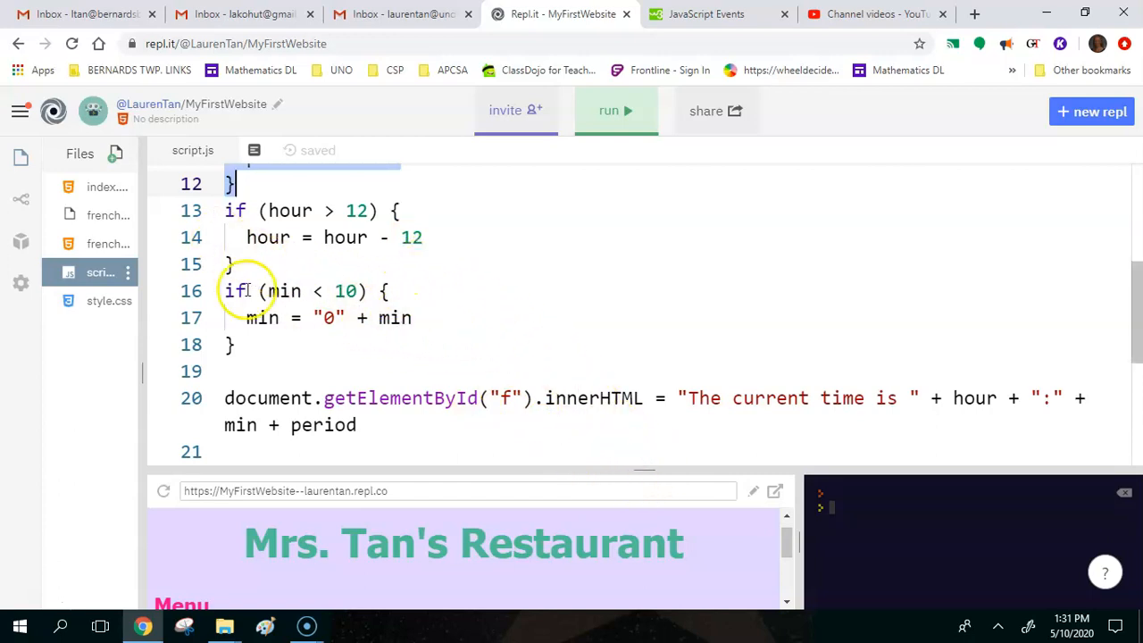
Step: Return to index.html, where the preview shows the current time in the footer
{"action": "left_click", "coordinate": [106, 186]}
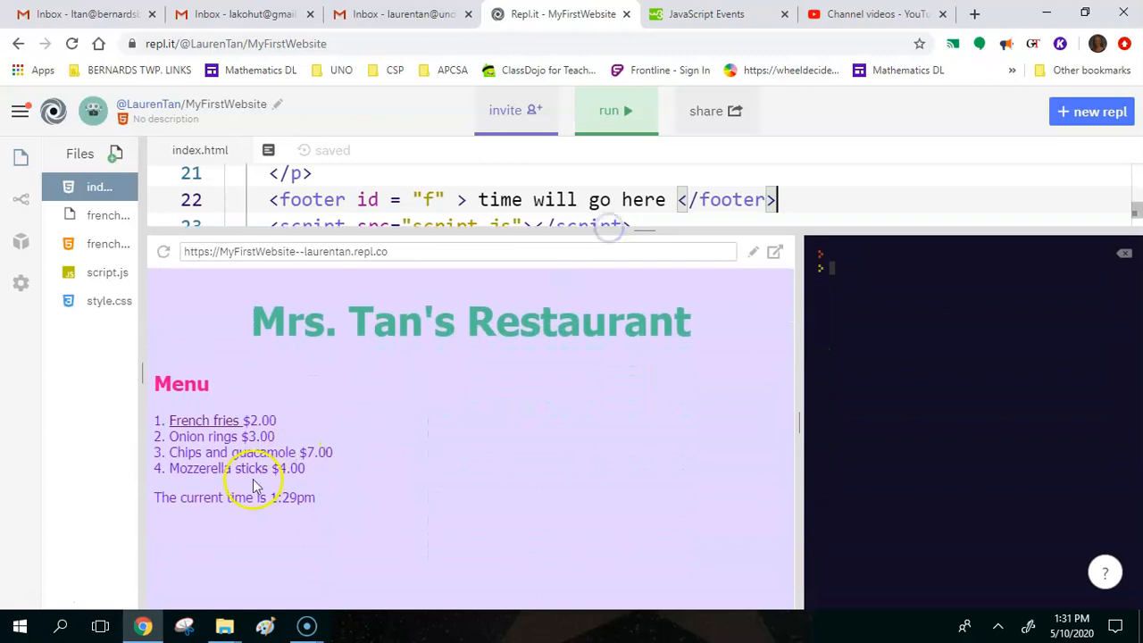
{"action": "mouse_move", "coordinate": [321, 509]}
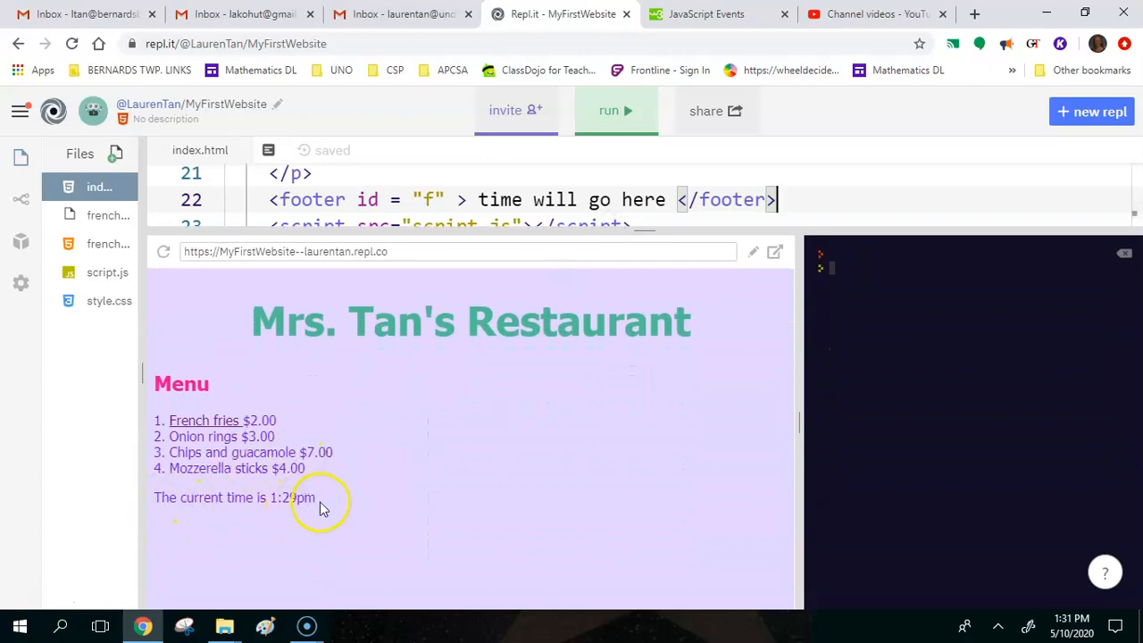
{"action": "mouse_move", "coordinate": [171, 517]}
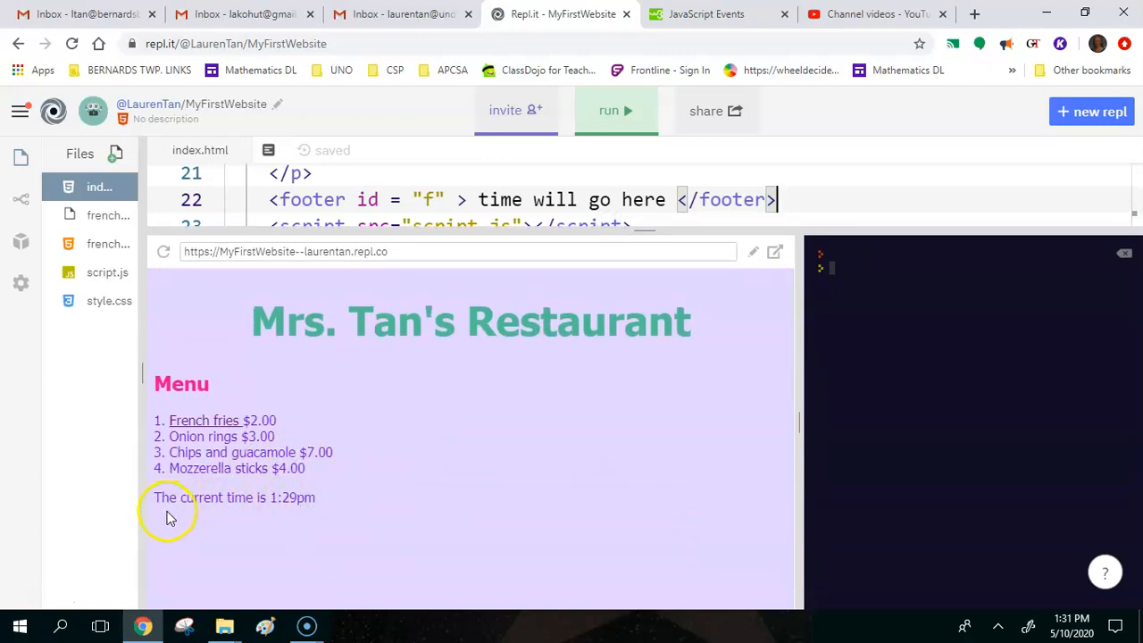
{"action": "mouse_move", "coordinate": [237, 522]}
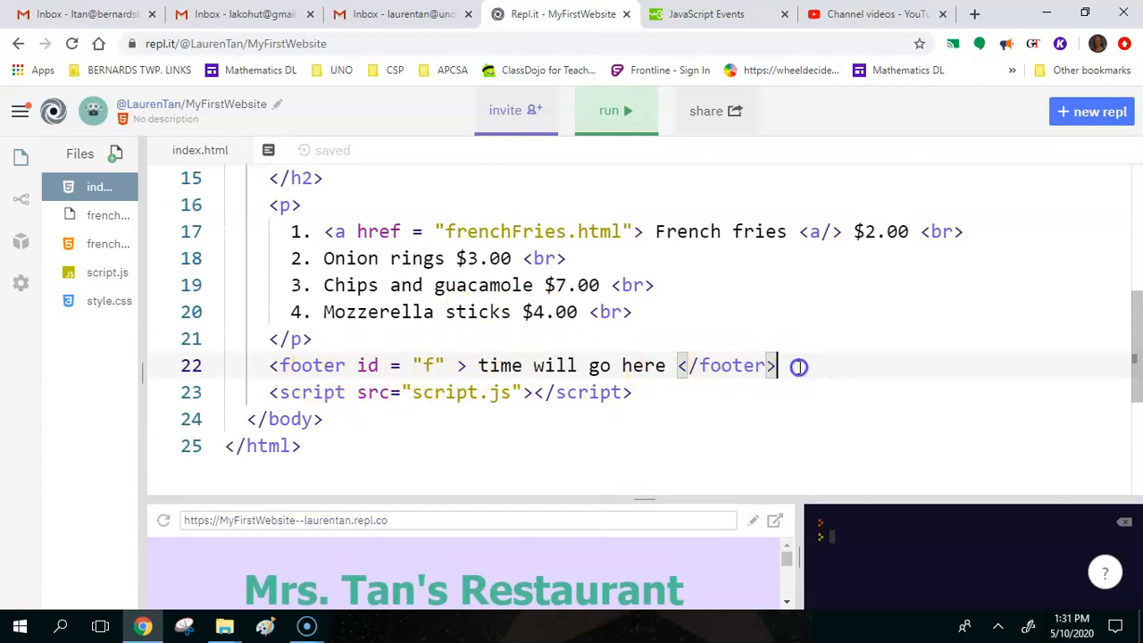
Step: Add a line below </footer> and begin typing <button onclick
{"action": "key", "text": "Enter"}
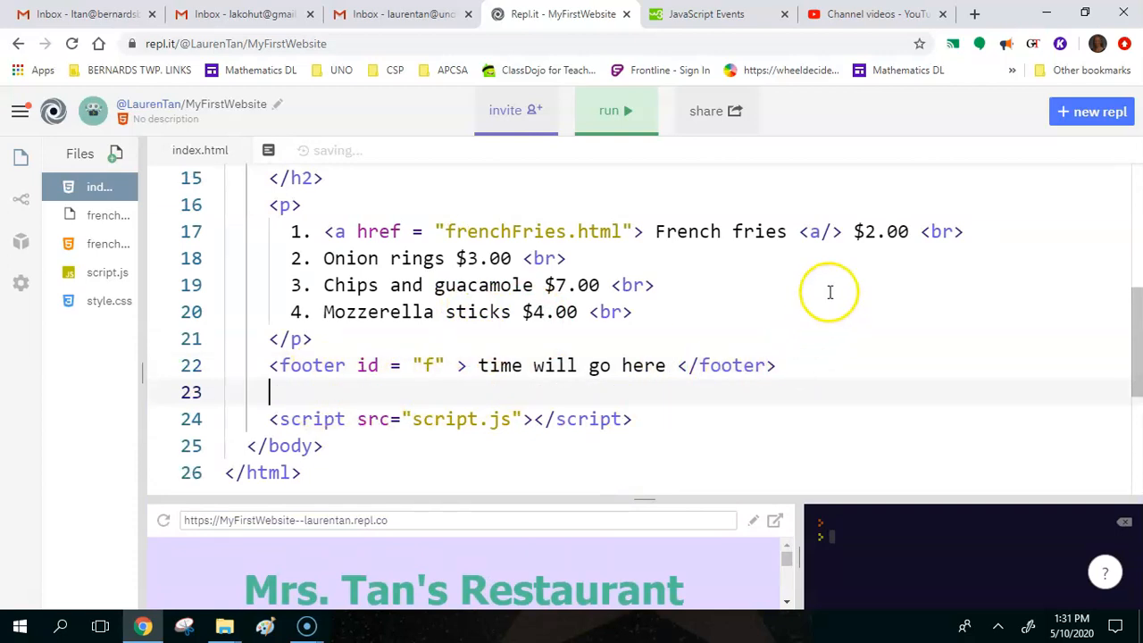
{"action": "type", "text": "<"}
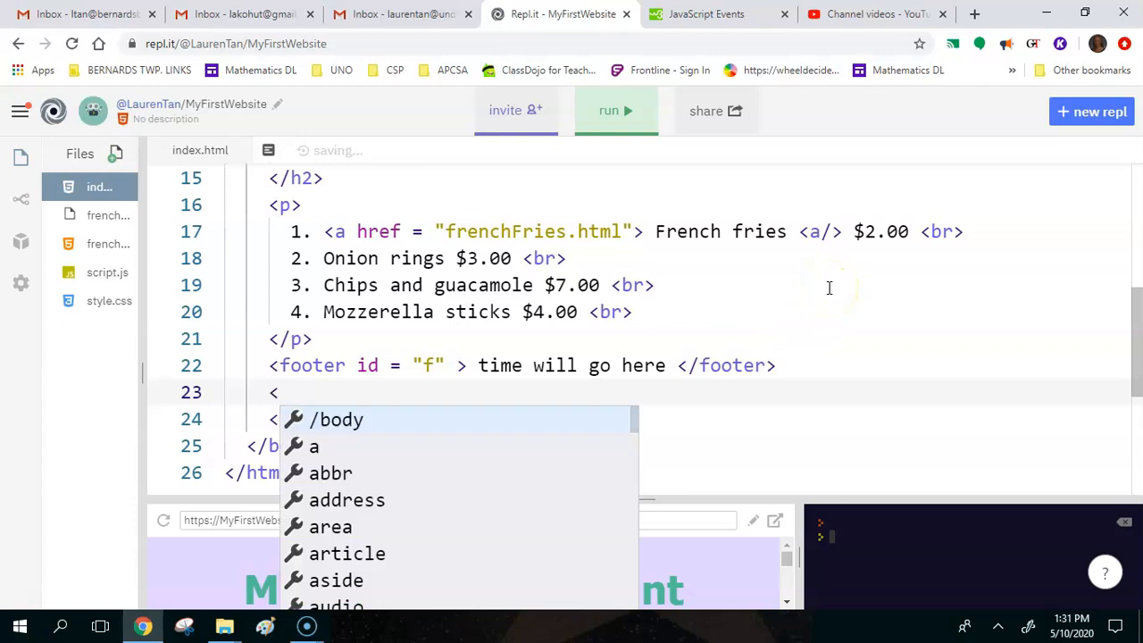
{"action": "type", "text": "button"}
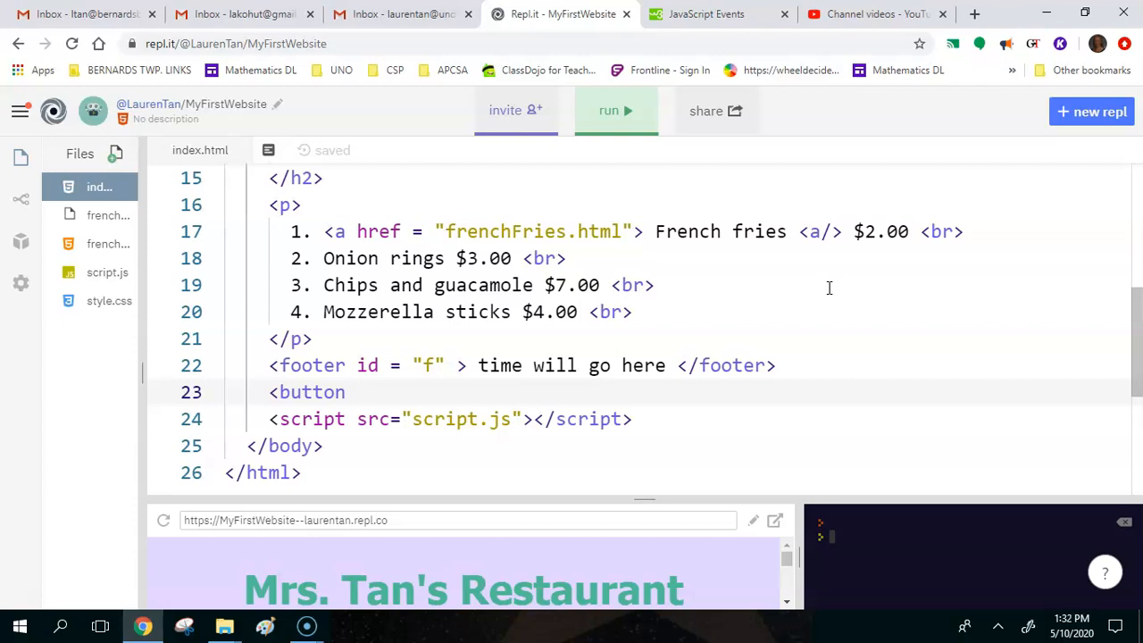
{"action": "type", "text": "oncli"}
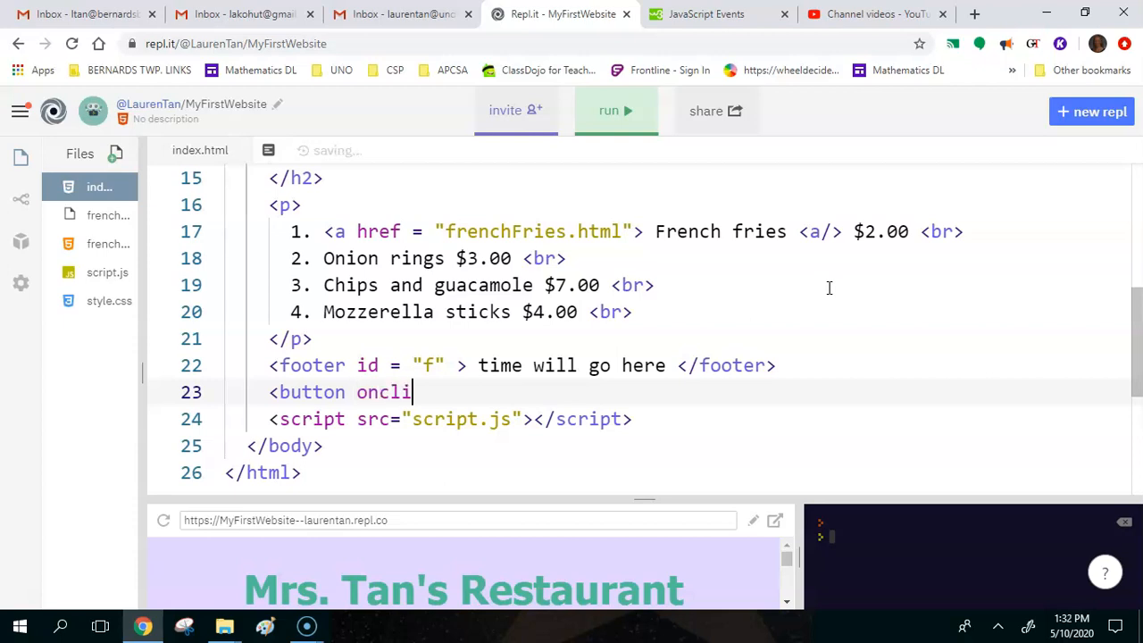
{"action": "type", "text": "ck"}
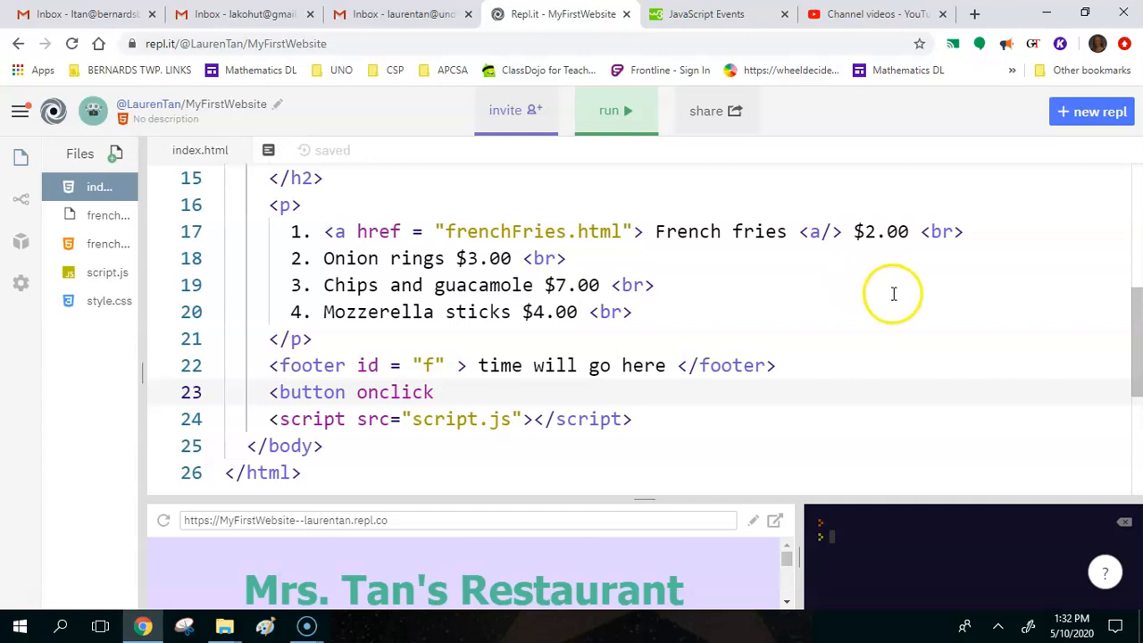
{"action": "mouse_move", "coordinate": [681, 311]}
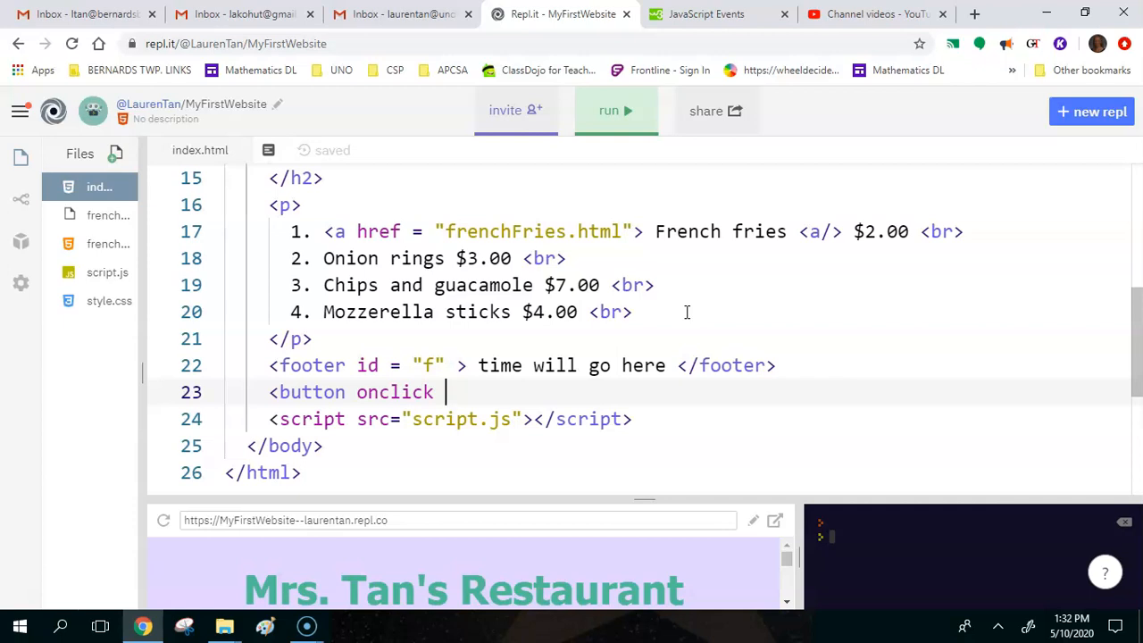
Step: Finish the tag as <button onclick="hideTime()"> Hide time </button>
{"action": "type", "text": "="}
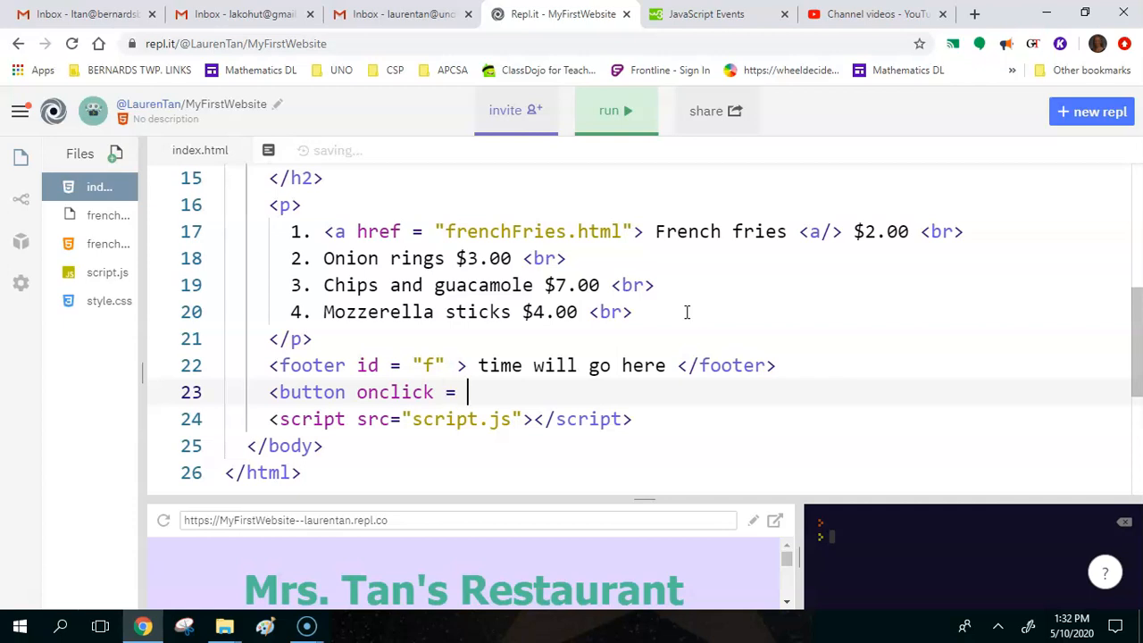
{"action": "type", "text": "\"\""}
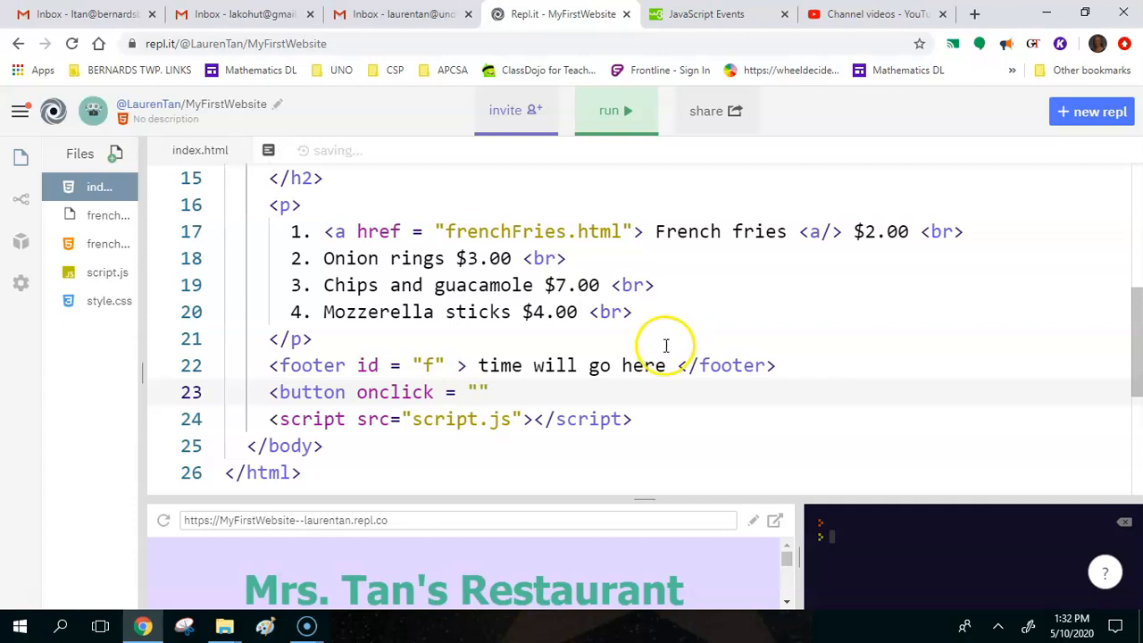
{"action": "type", "text": "hi"}
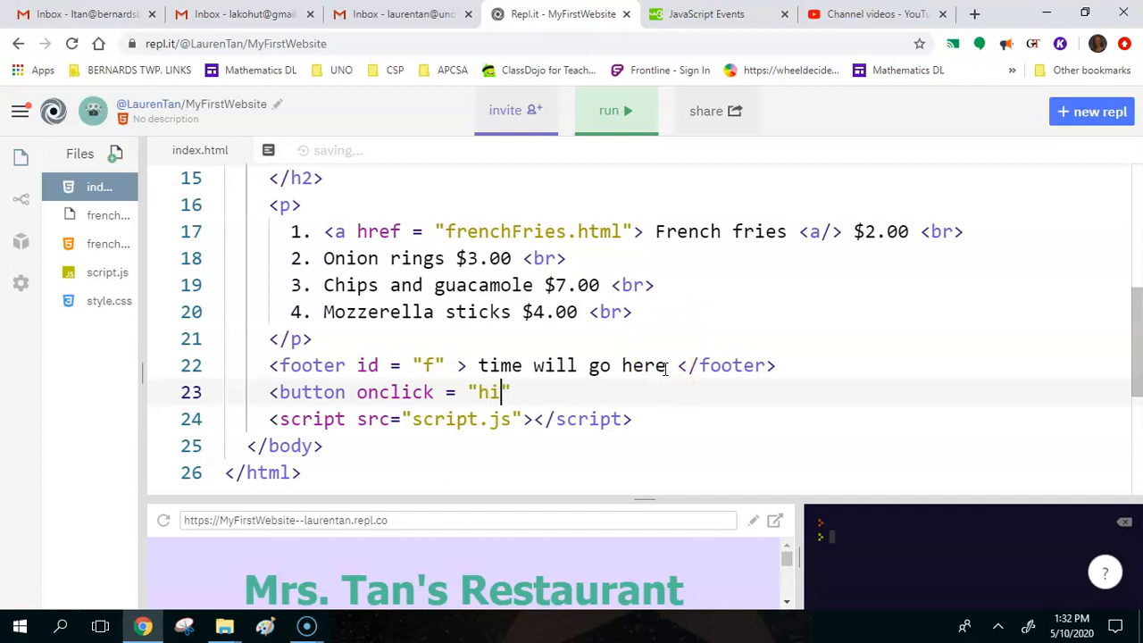
{"action": "type", "text": "deTim"}
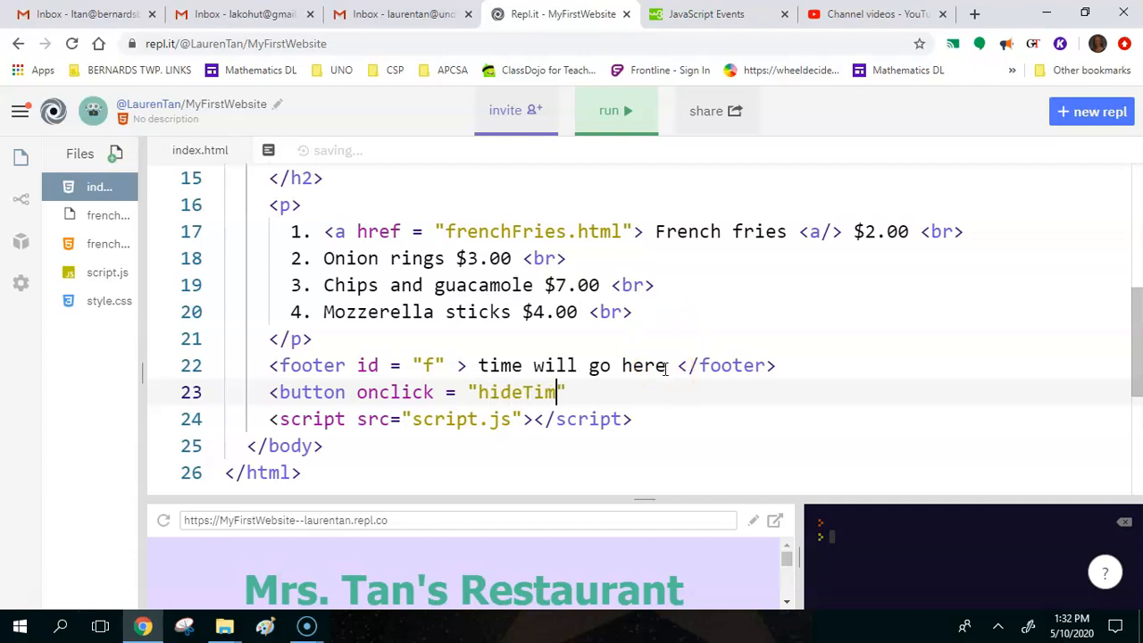
{"action": "type", "text": "e()"}
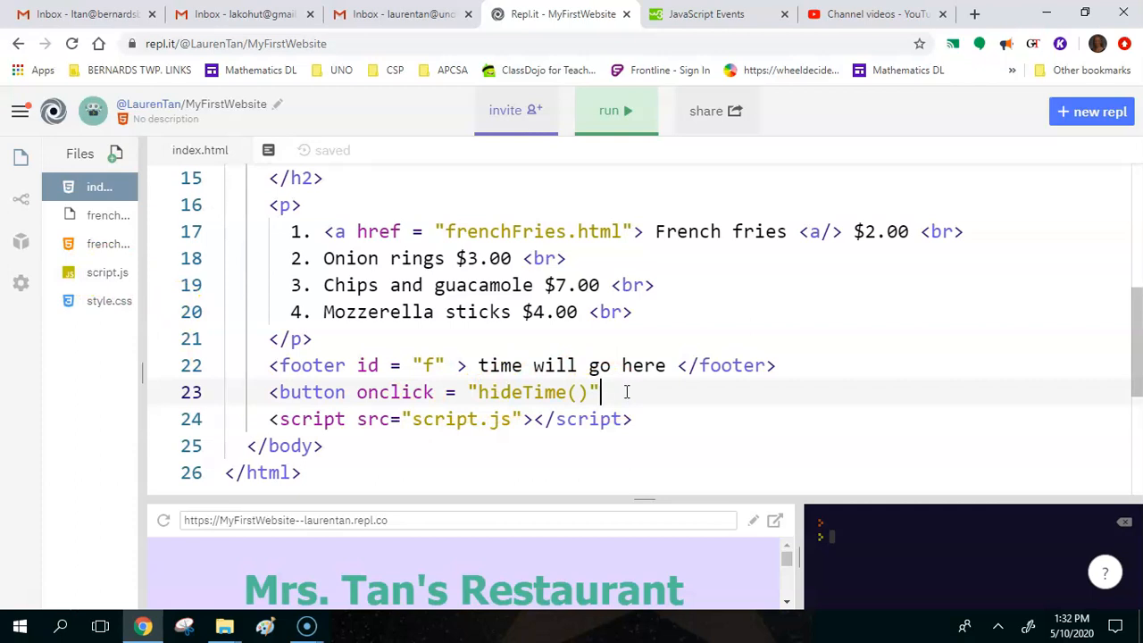
{"action": "type", "text": ">"}
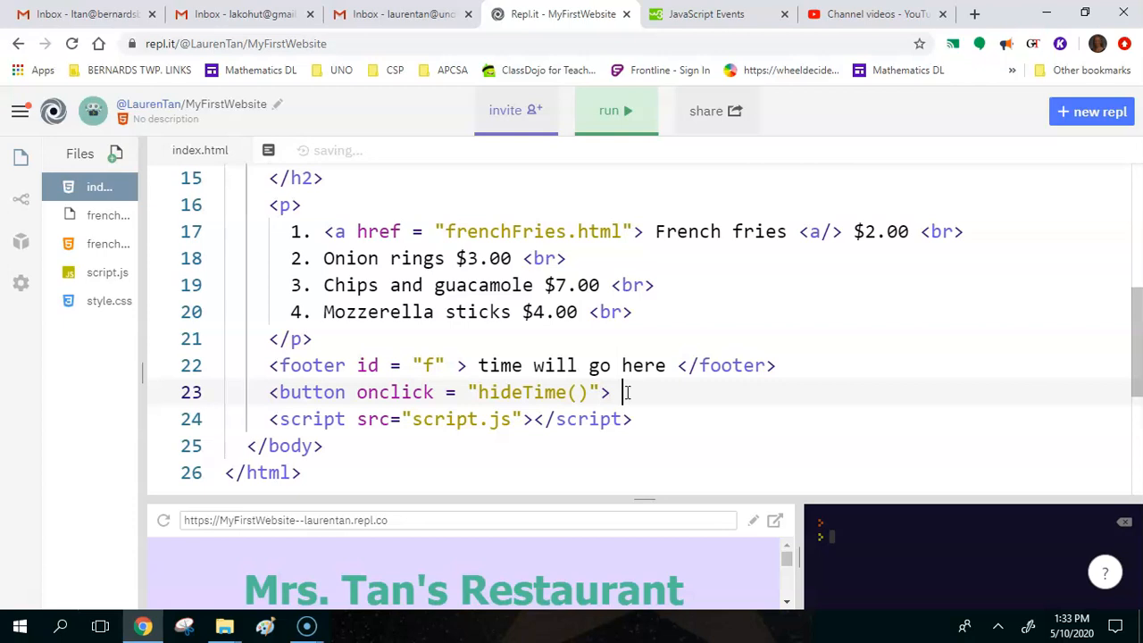
{"action": "type", "text": "Hide"}
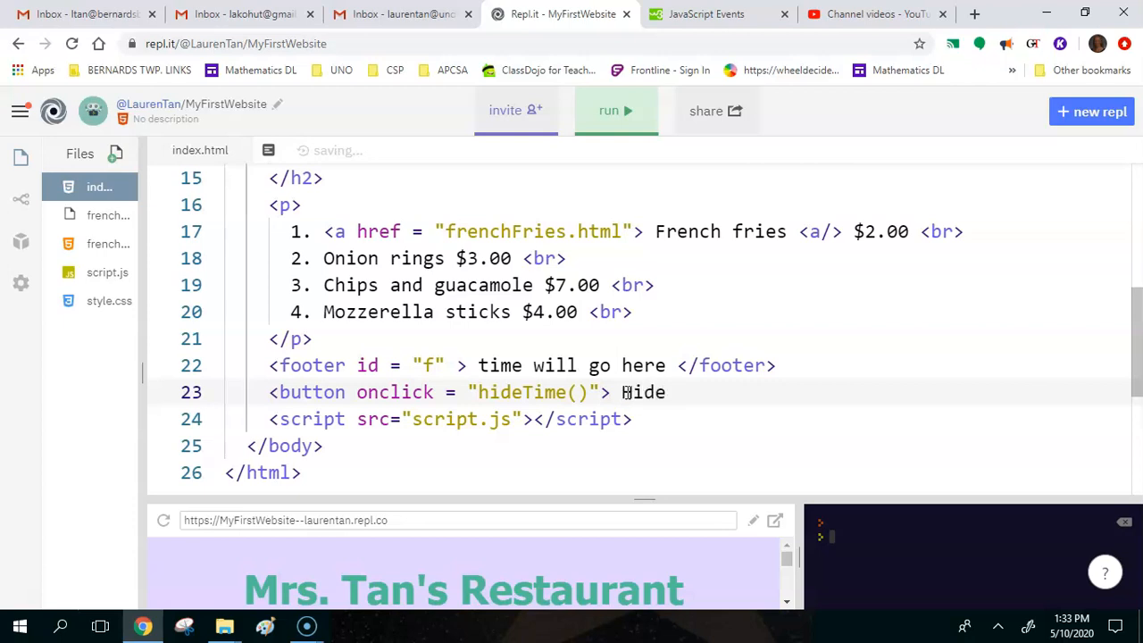
{"action": "type", "text": "time"}
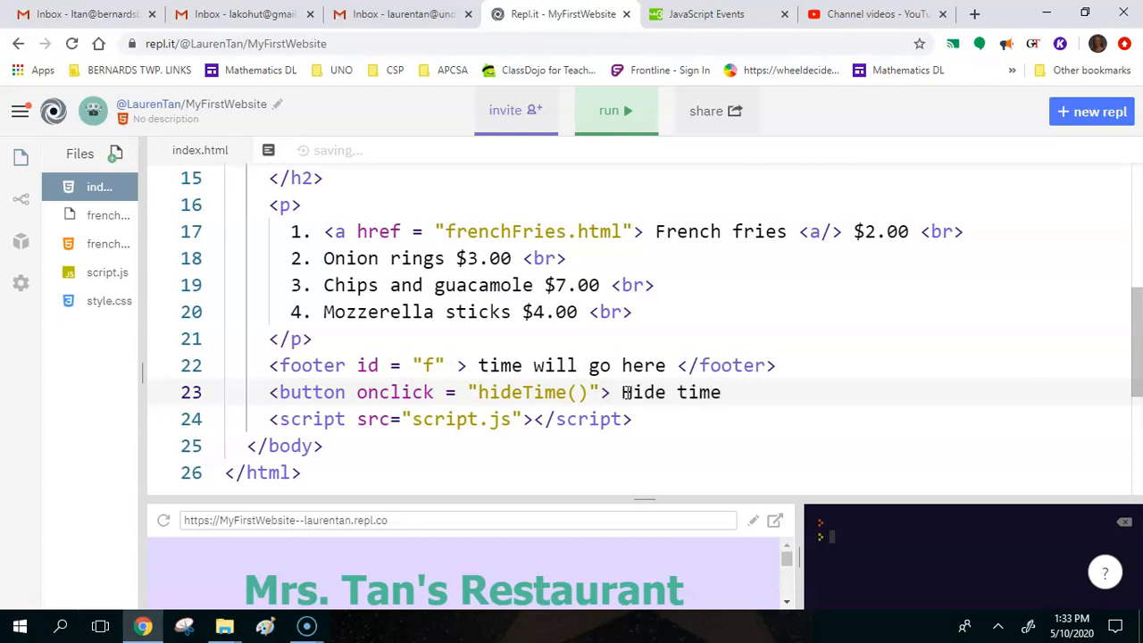
{"action": "type", "text": "<"}
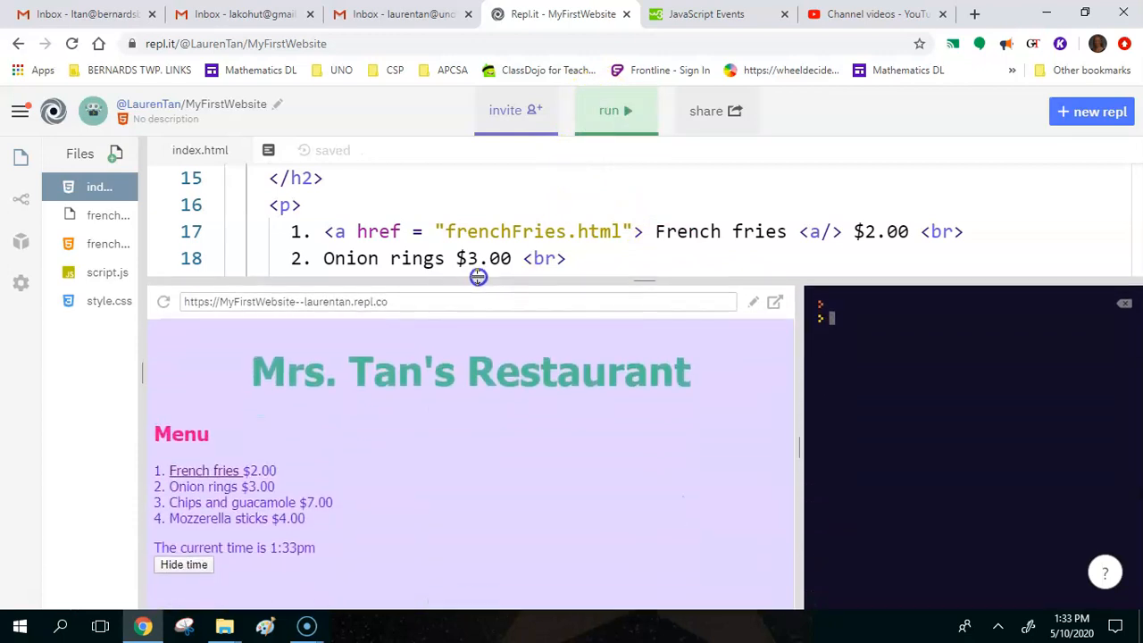
Step: Press Hide time twice in the preview, producing 'hideTime is not defined' errors
{"action": "left_click", "coordinate": [183, 564]}
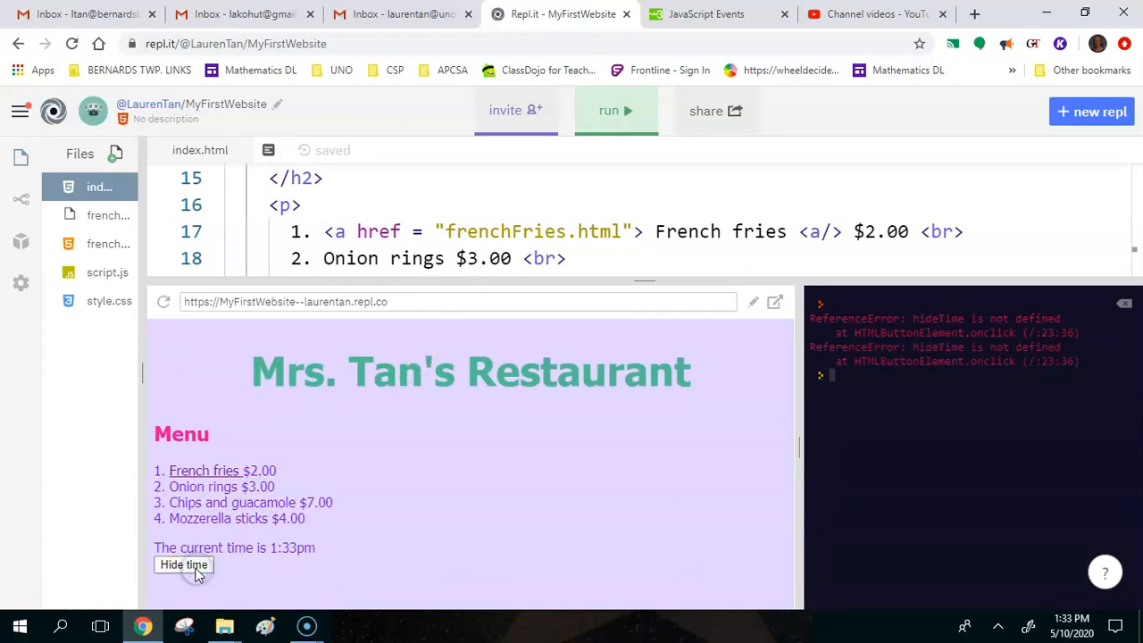
{"action": "left_click", "coordinate": [183, 564]}
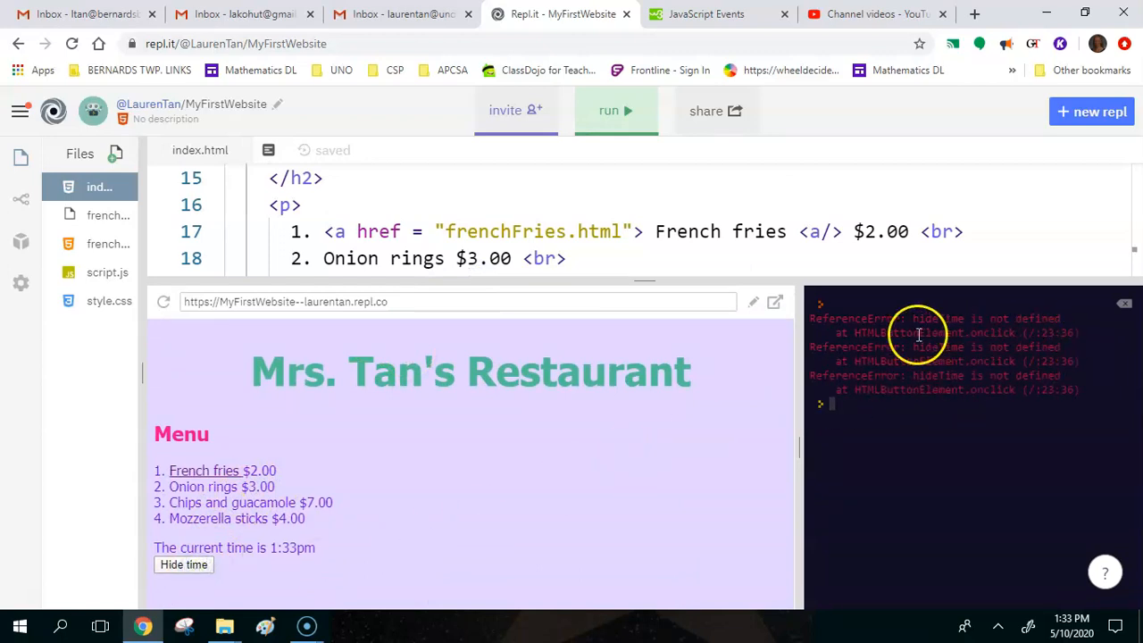
{"action": "mouse_move", "coordinate": [942, 340]}
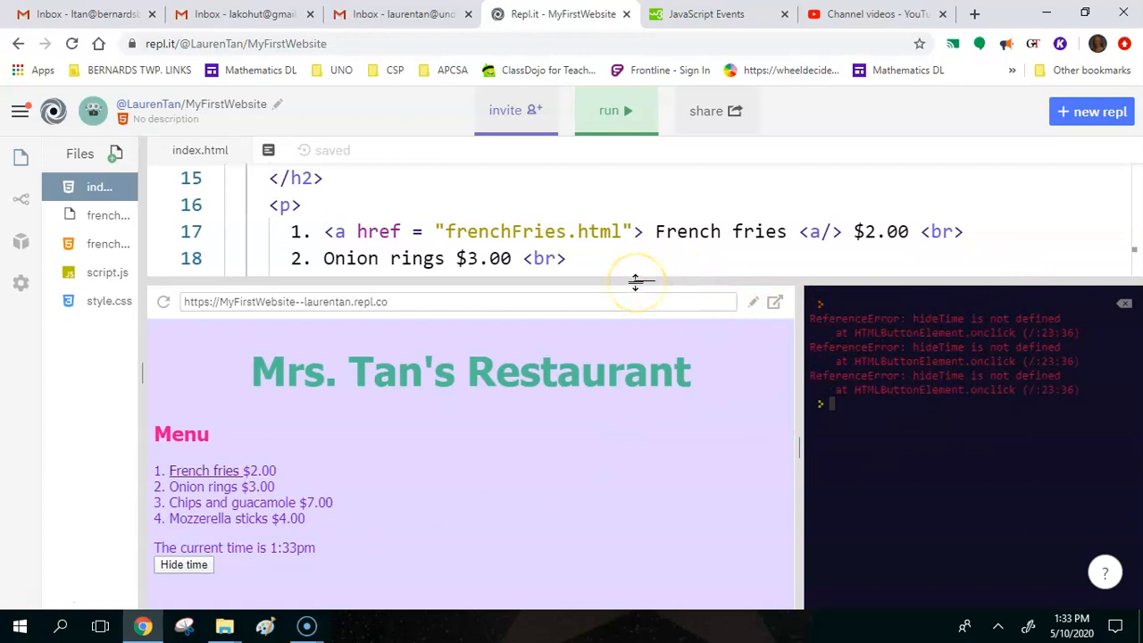
{"action": "mouse_move", "coordinate": [636, 281]}
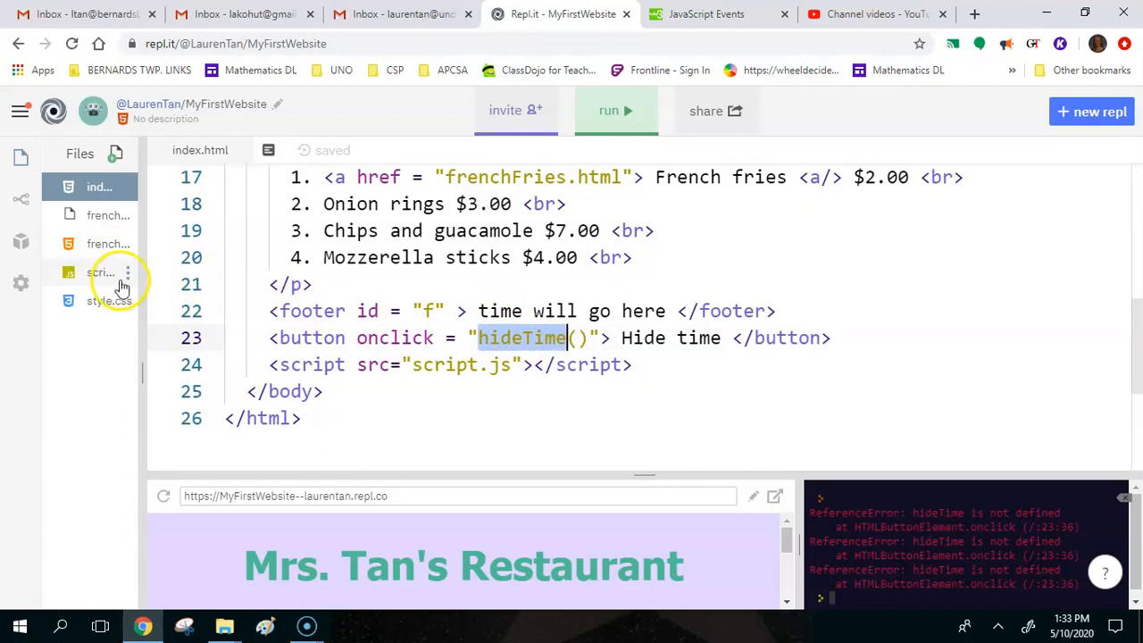
Step: In script.js, define hideTime() setting footer f's innerHTML to "" and rerun the site
{"action": "left_click", "coordinate": [101, 272]}
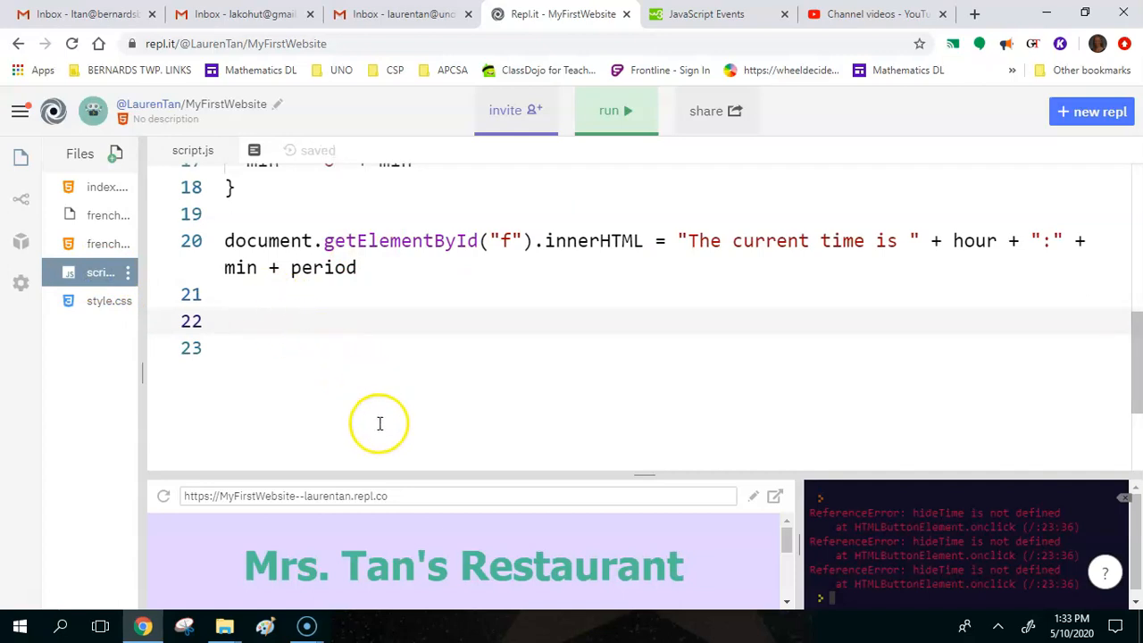
{"action": "type", "text": "function"}
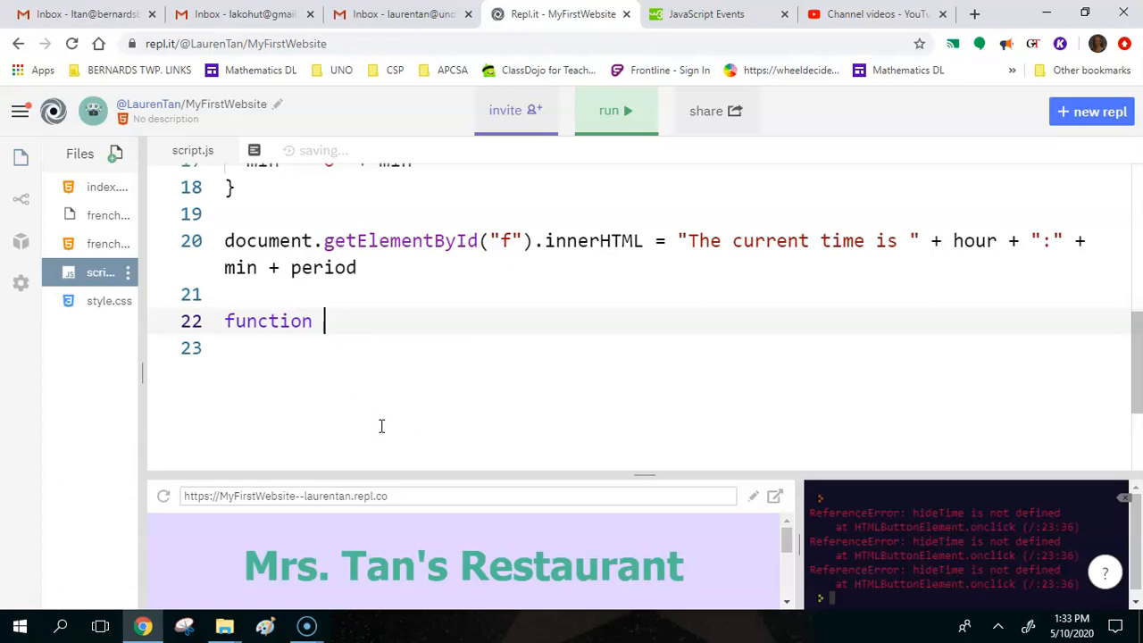
{"action": "type", "text": "hideTime()"}
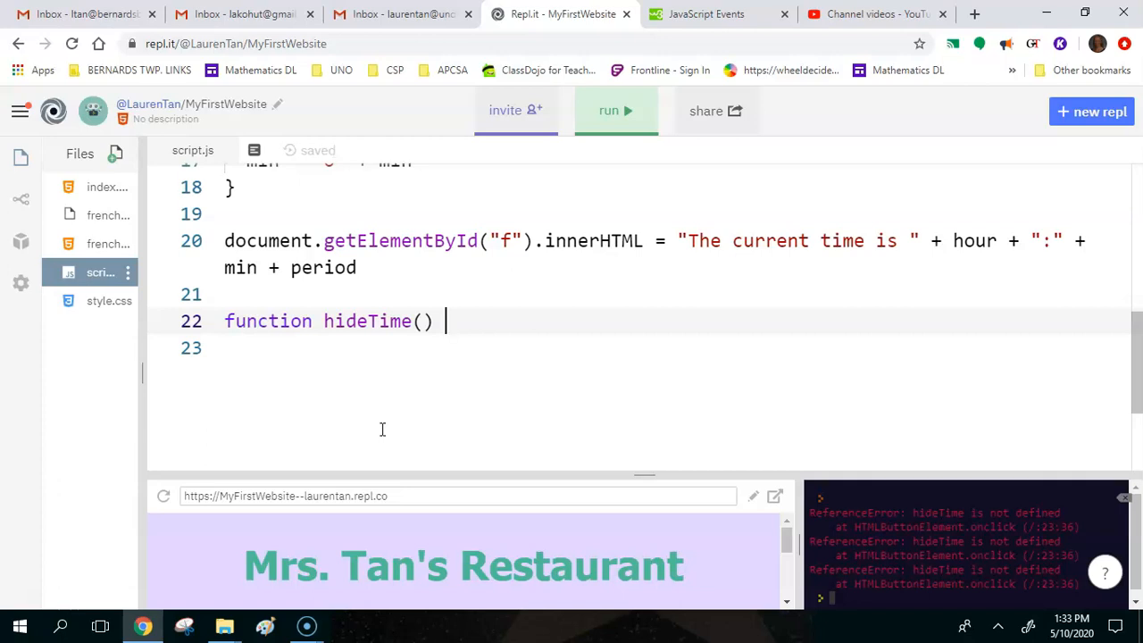
{"action": "type", "text": "{"}
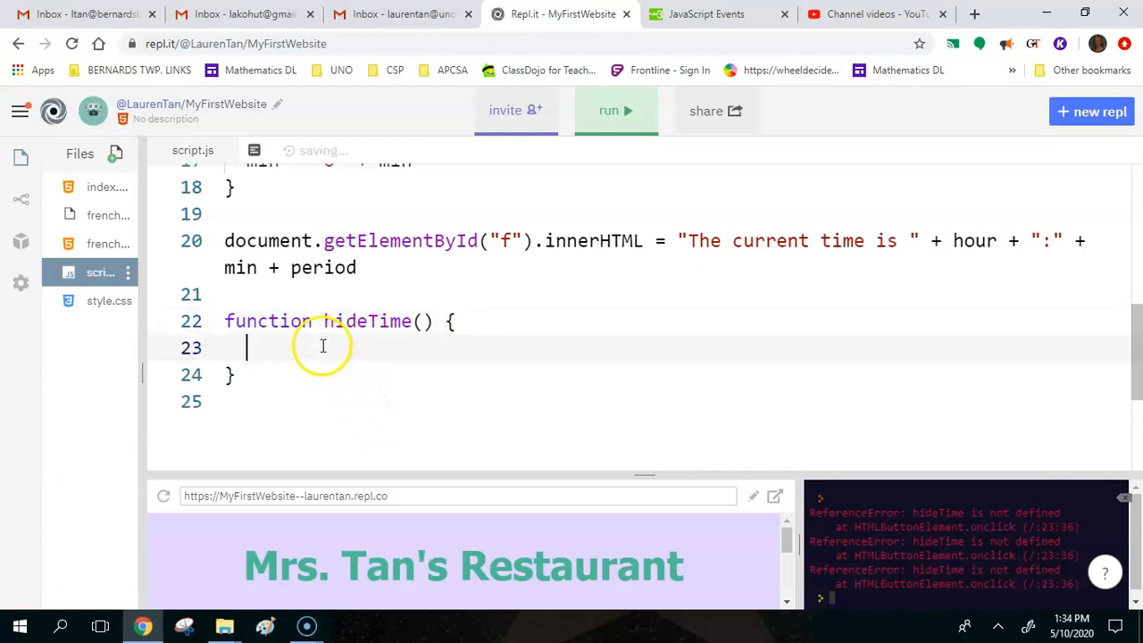
{"action": "mouse_move", "coordinate": [336, 360]}
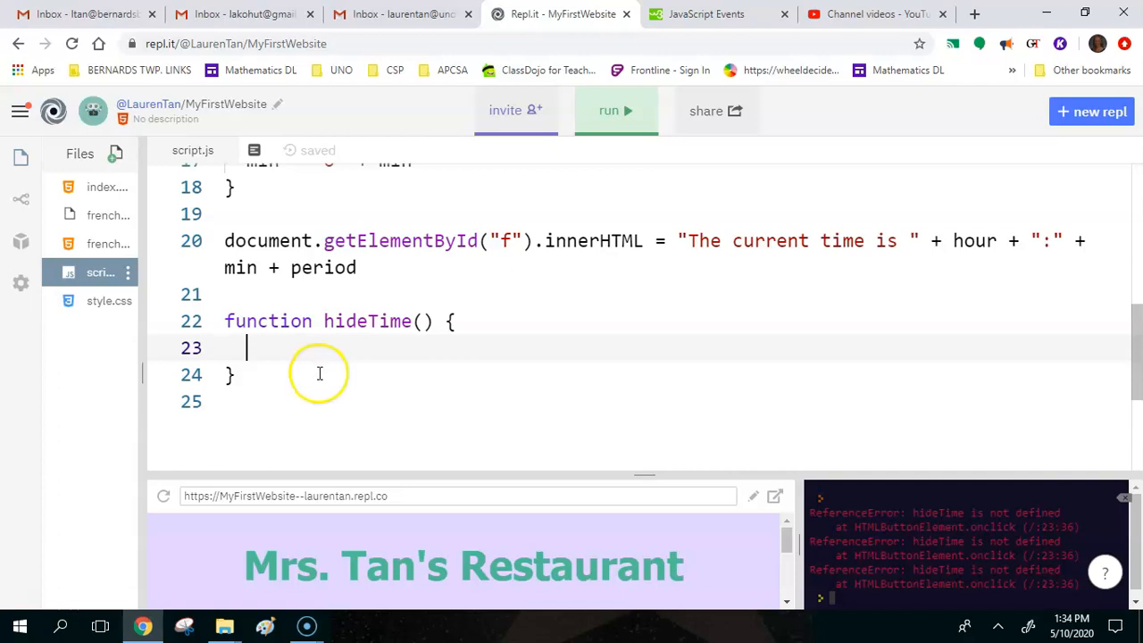
{"action": "mouse_move", "coordinate": [315, 393]}
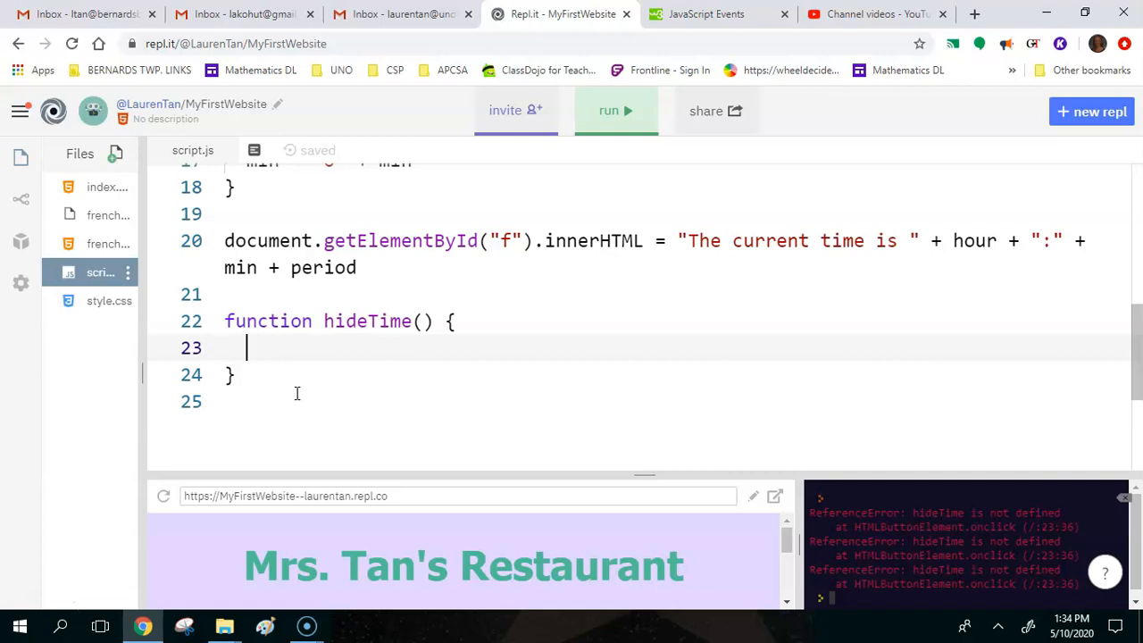
{"action": "mouse_move", "coordinate": [381, 267]}
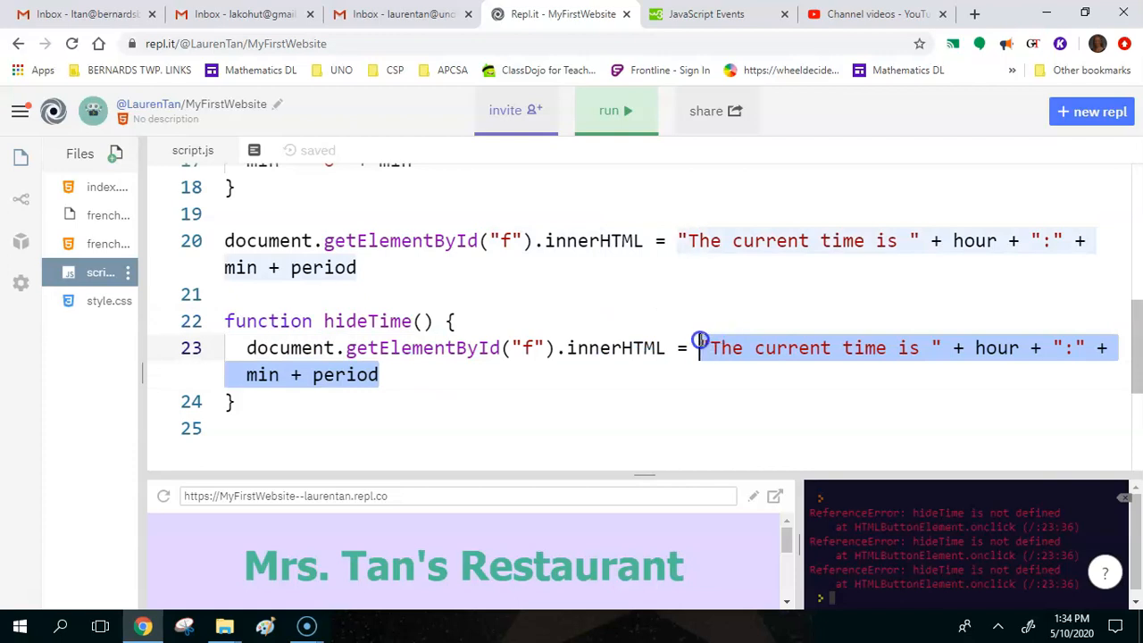
{"action": "key", "text": "Delete"}
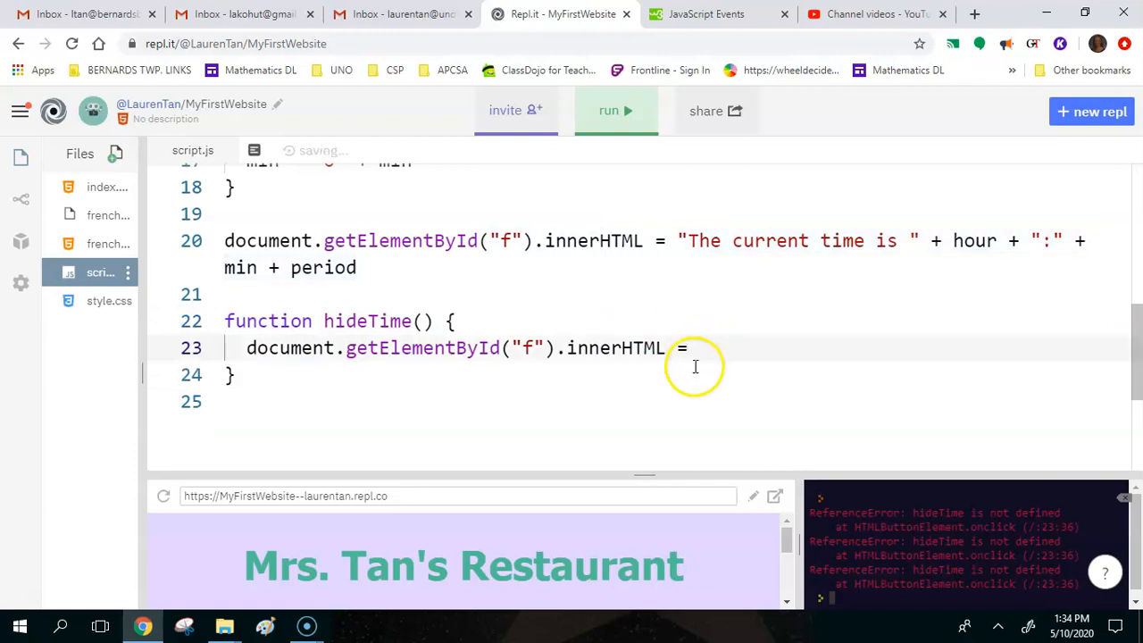
{"action": "type", "text": "\"\""}
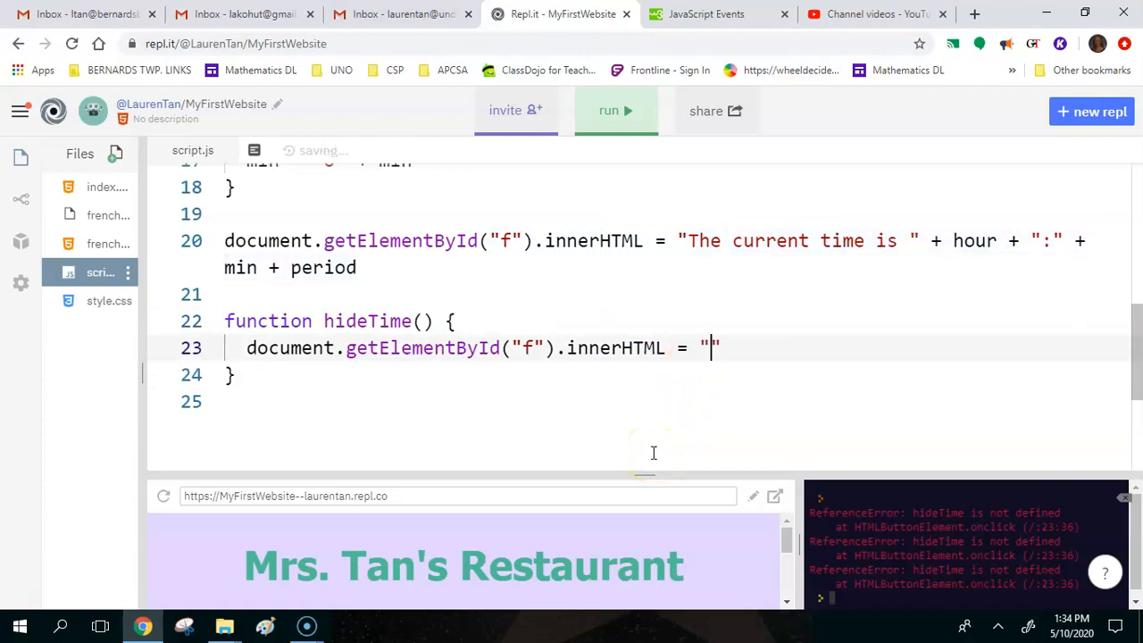
{"action": "mouse_move", "coordinate": [759, 393]}
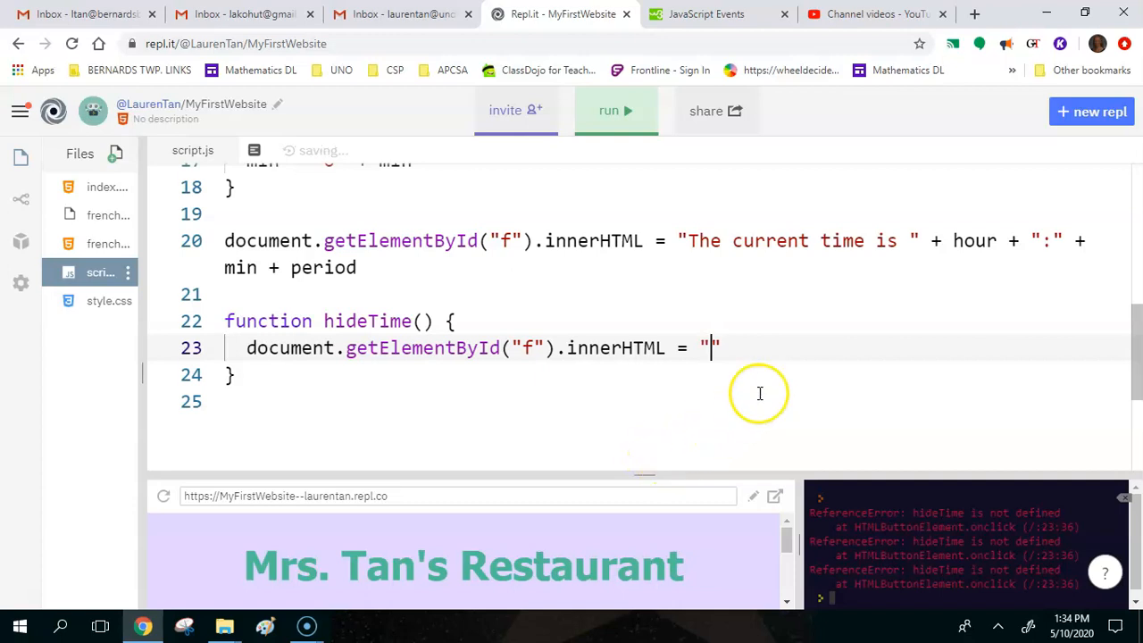
{"action": "mouse_move", "coordinate": [809, 362]}
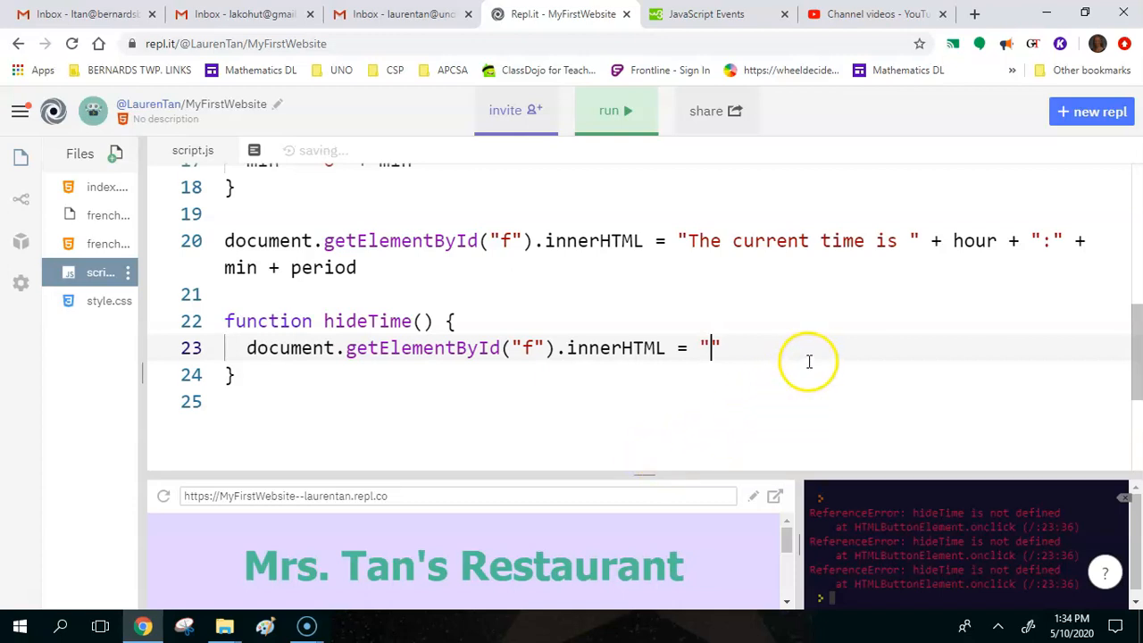
{"action": "left_click", "coordinate": [615, 110]}
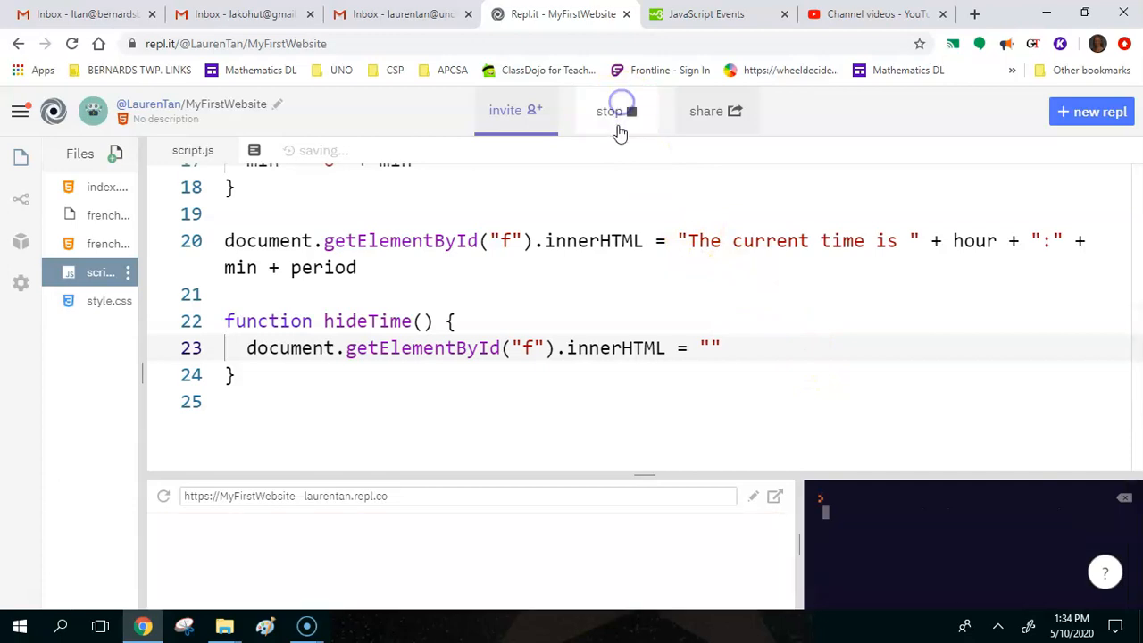
Step: Press Hide time to clear the current time, then drag the pane divider down
{"action": "left_click", "coordinate": [615, 110]}
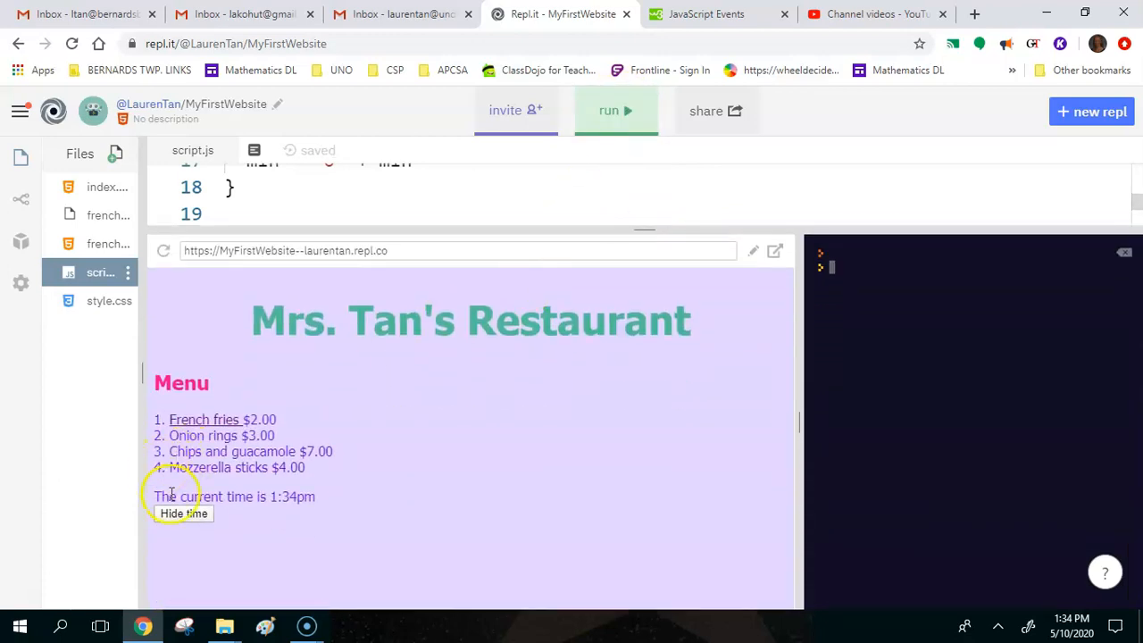
{"action": "left_click", "coordinate": [183, 513]}
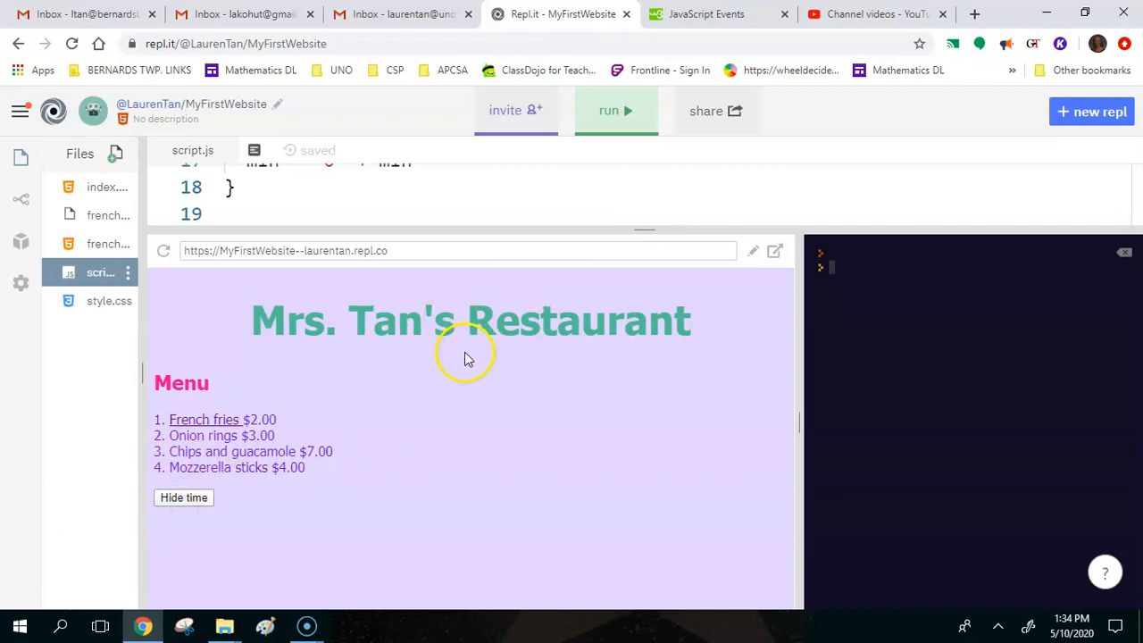
{"action": "left_click_drag", "start_coordinate": [642, 231], "coordinate": [625, 284]}
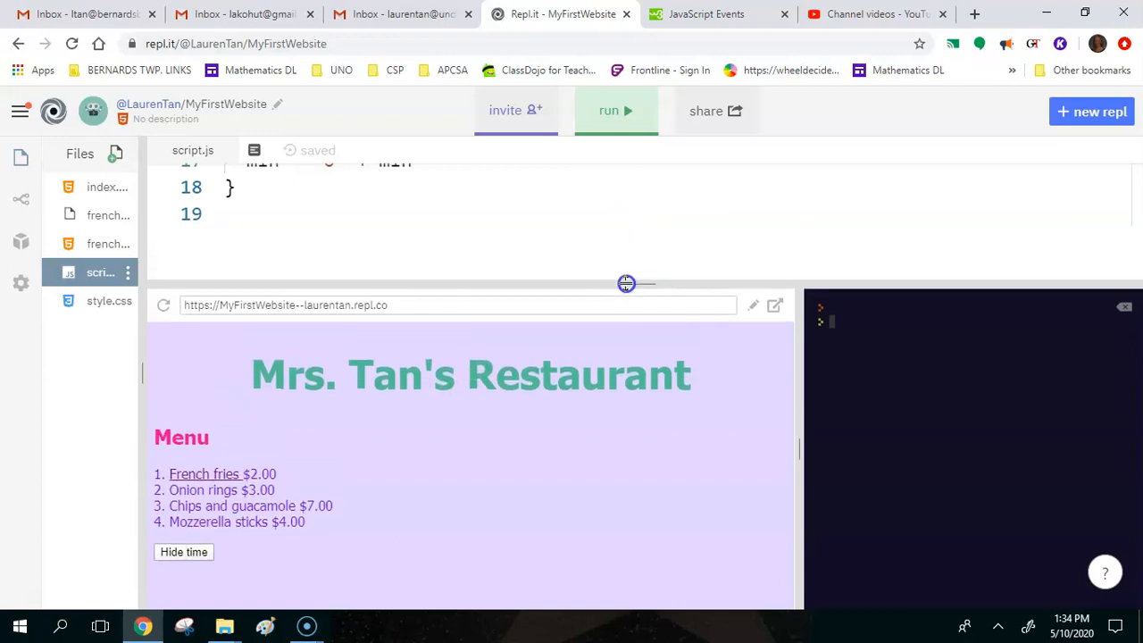
{"action": "left_click_drag", "start_coordinate": [625, 284], "coordinate": [611, 372]}
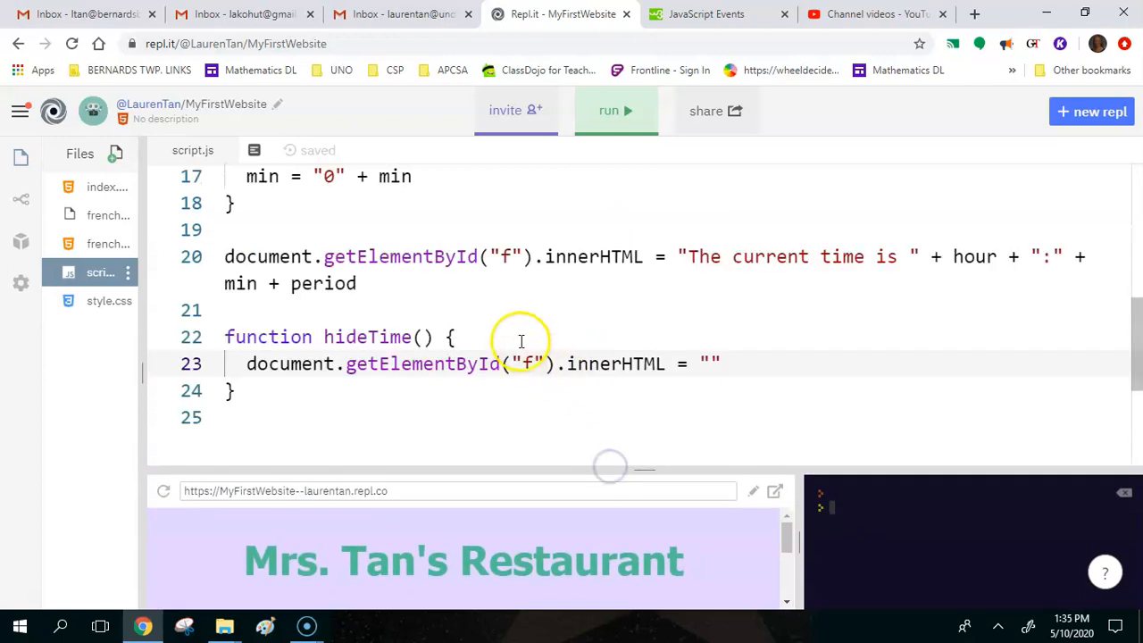
{"action": "mouse_move", "coordinate": [502, 296]}
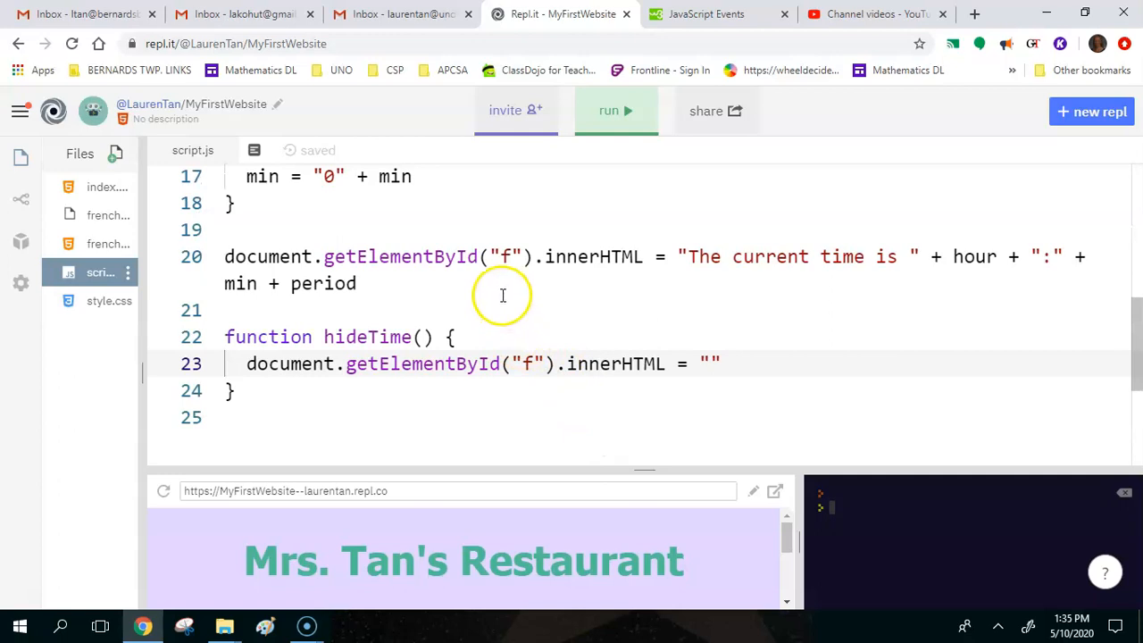
{"action": "mouse_move", "coordinate": [367, 336]}
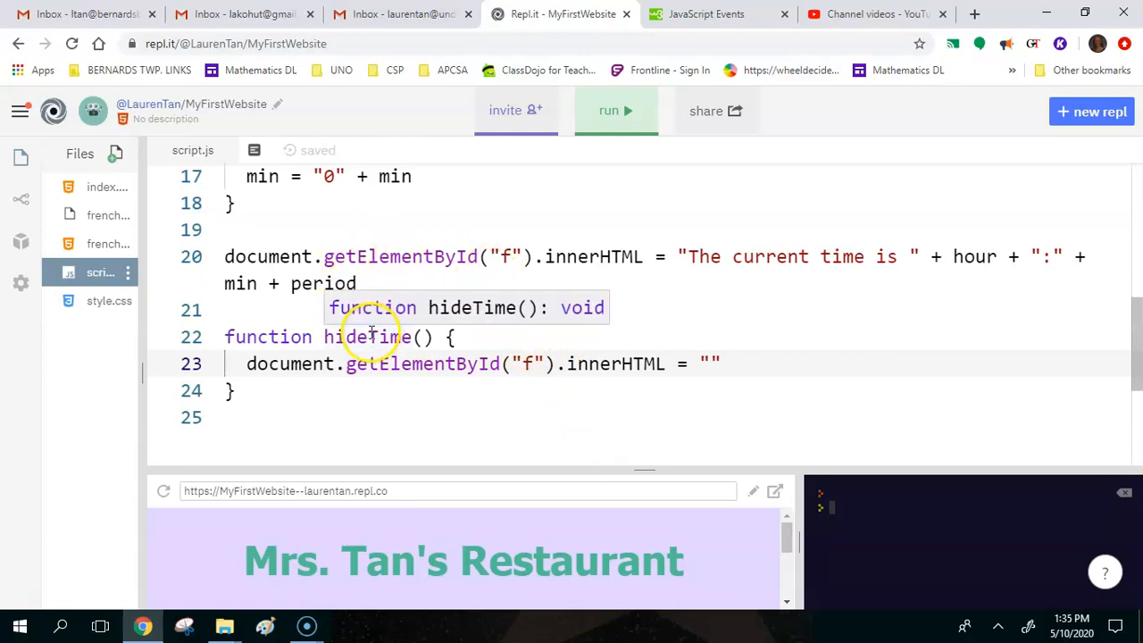
{"action": "mouse_move", "coordinate": [371, 336]}
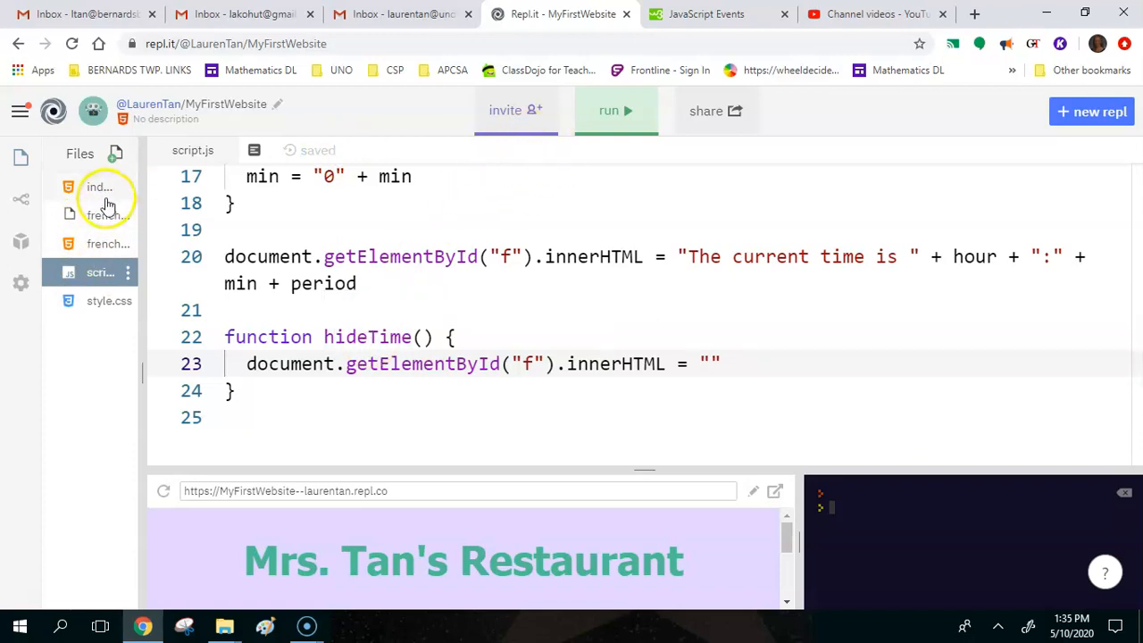
Step: Relabel the button 'Hide/Show time' and rename the function to hideShowTime() in script.js
{"action": "left_click", "coordinate": [99, 186]}
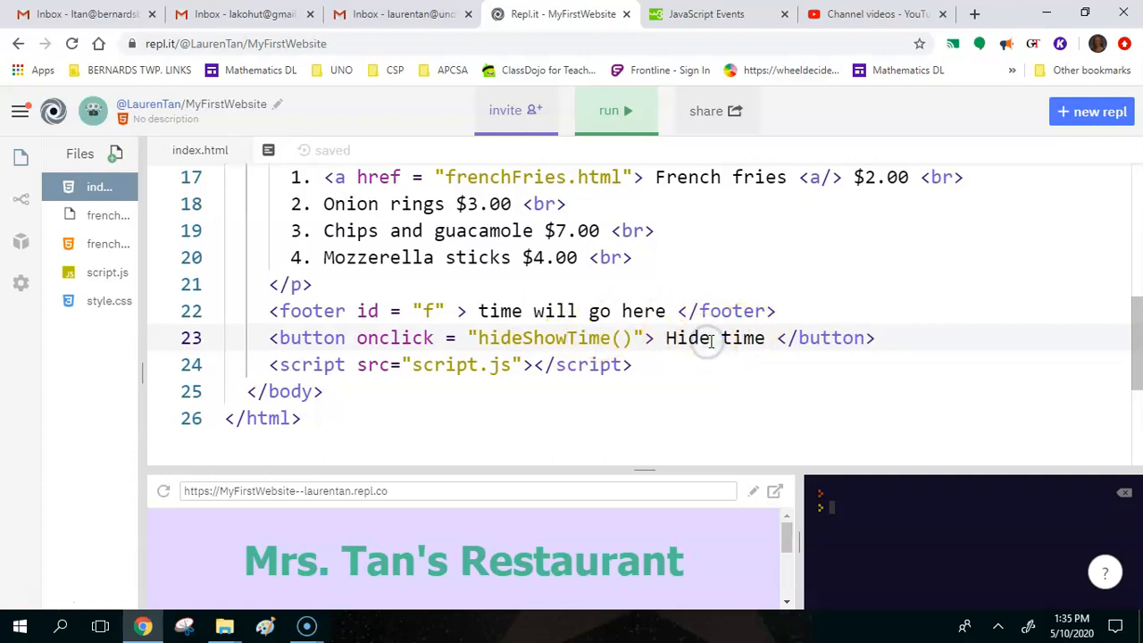
{"action": "type", "text": "/Show"}
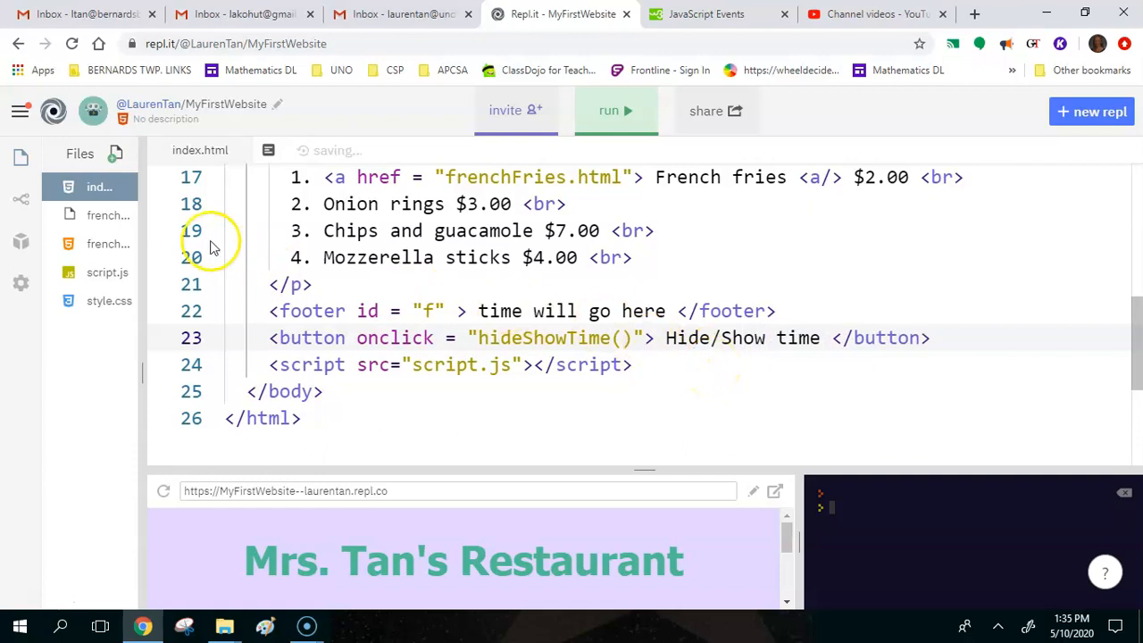
{"action": "left_click", "coordinate": [107, 272]}
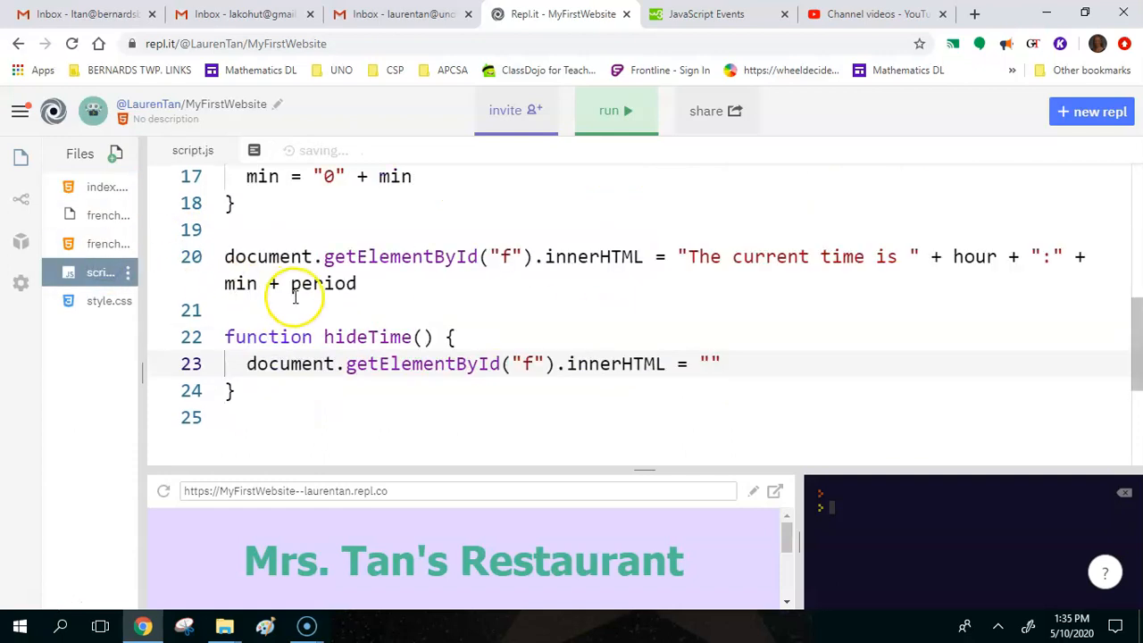
{"action": "left_click", "coordinate": [379, 336]}
{"action": "type", "text": "Show"}
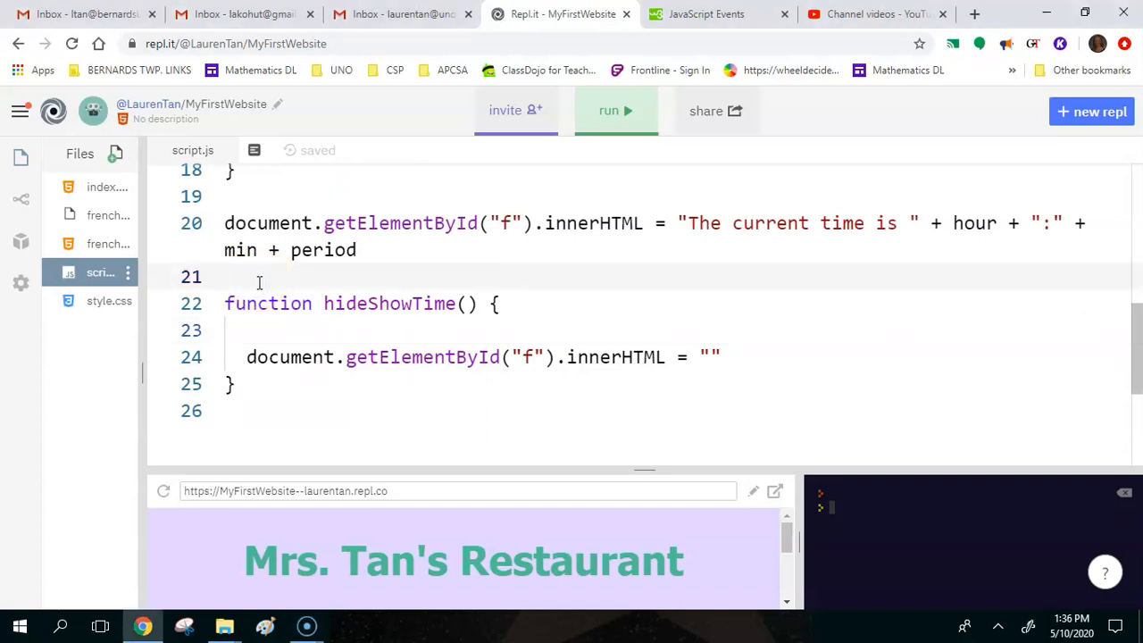
Step: Add let show = true and move the innerHTML = "" line inside if (show == true)
{"action": "type", "text": "let"}
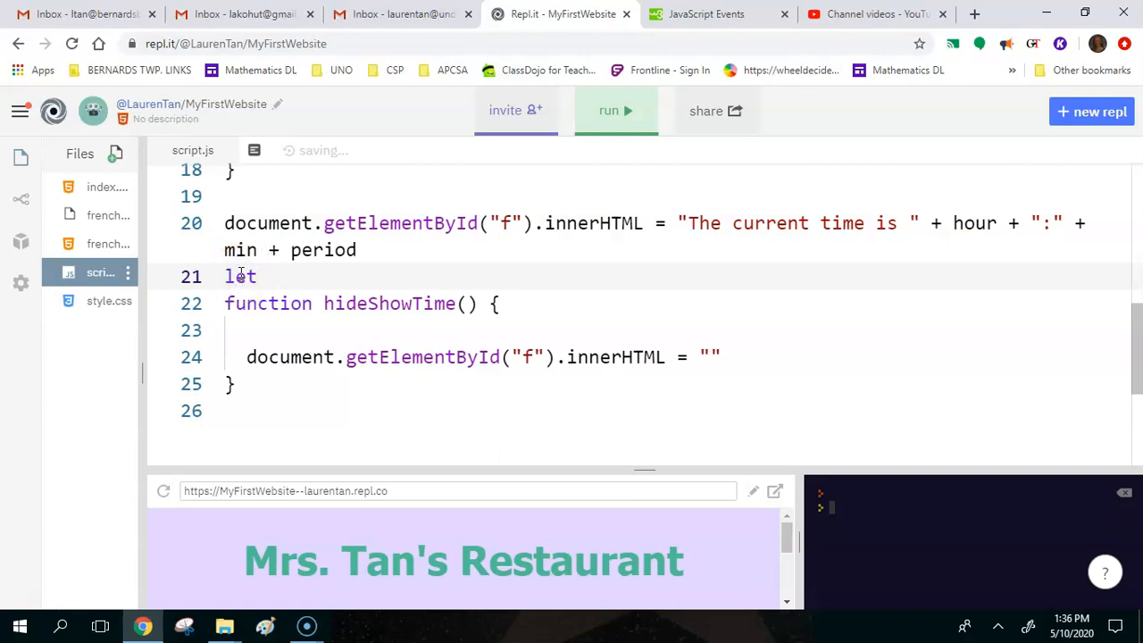
{"action": "type", "text": "sh"}
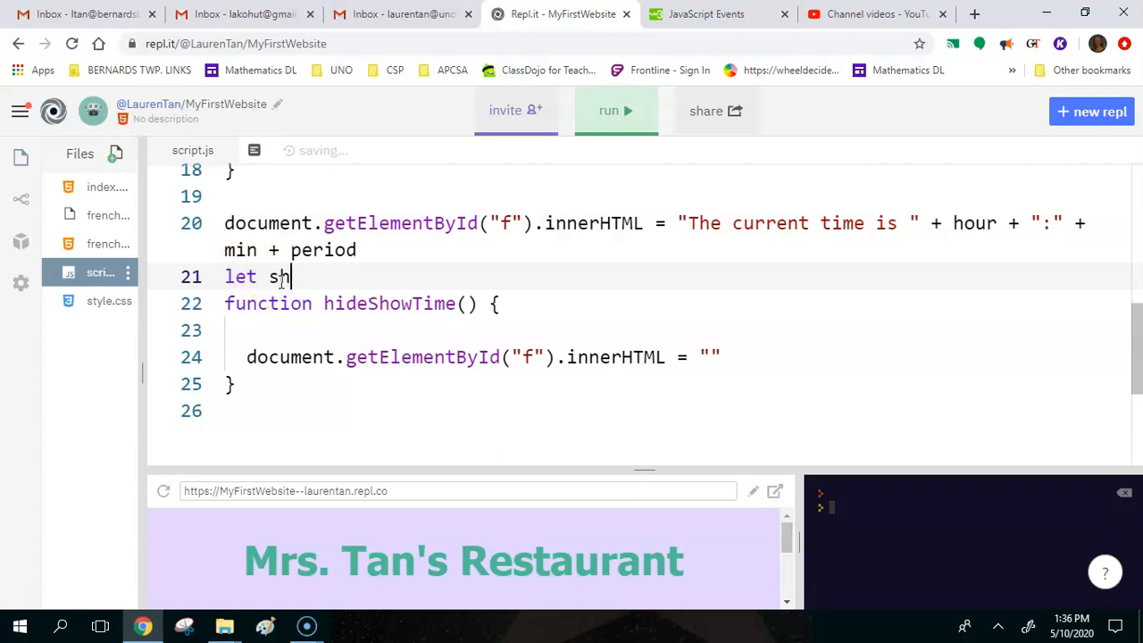
{"action": "type", "text": "ow ="}
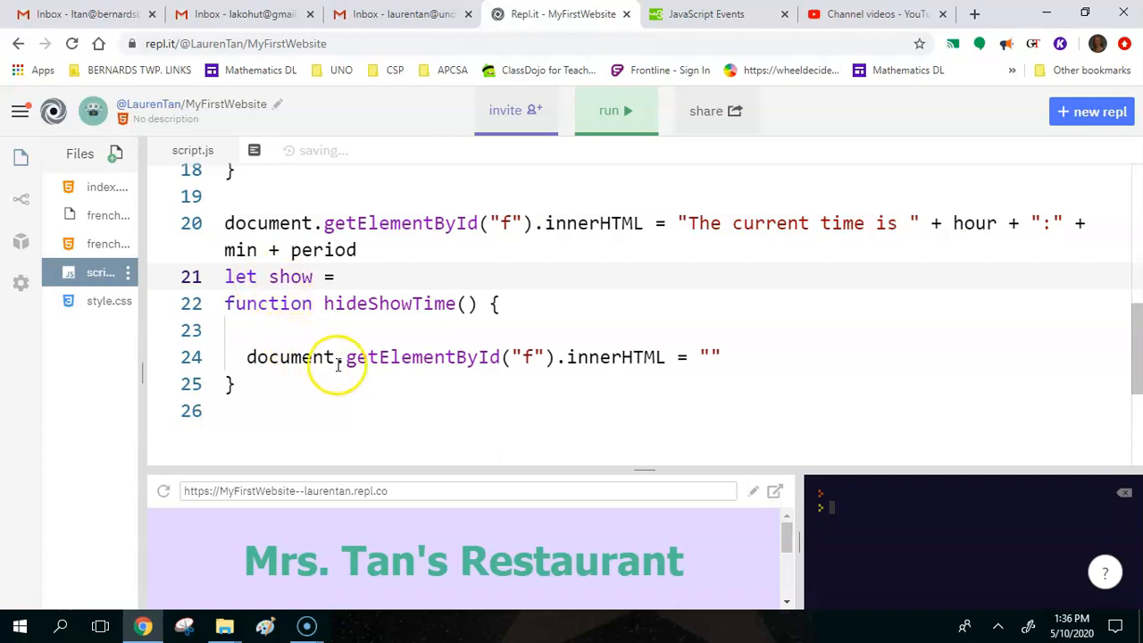
{"action": "mouse_move", "coordinate": [412, 411]}
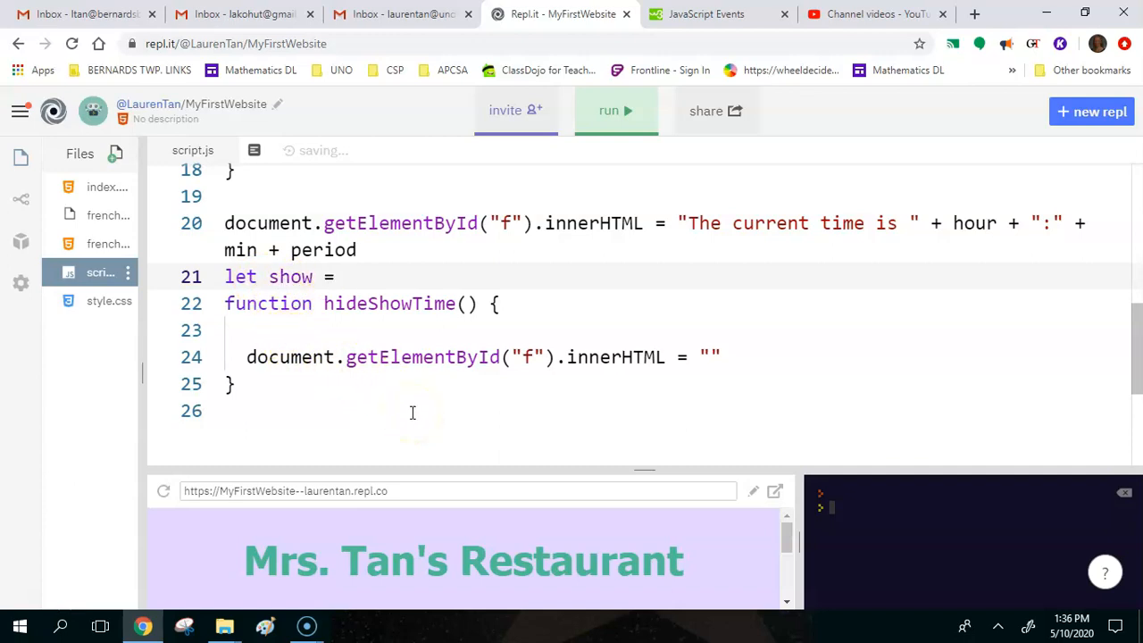
{"action": "type", "text": "true"}
{"action": "left_click", "coordinate": [677, 330]}
{"action": "type", "text": "if"}
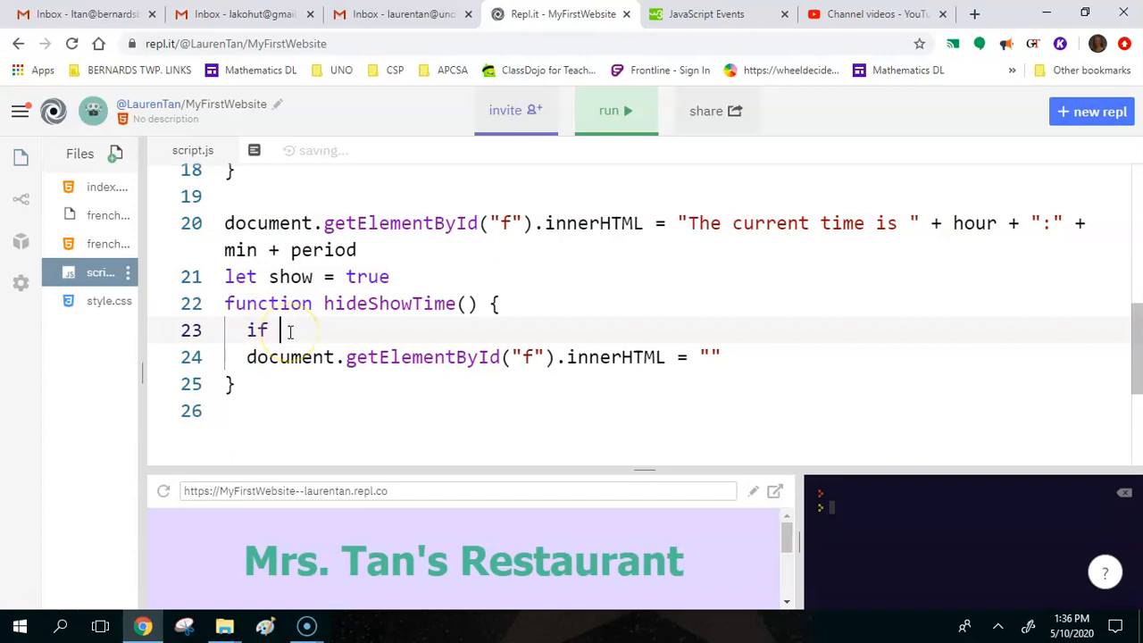
{"action": "type", "text": "(sho)"}
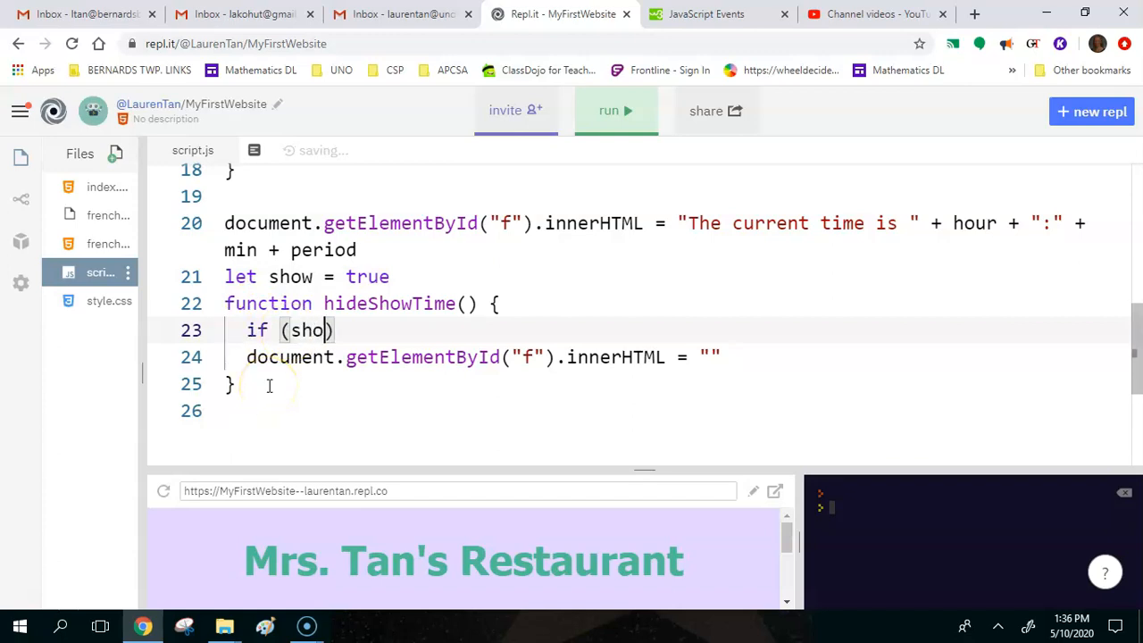
{"action": "type", "text": "== true"}
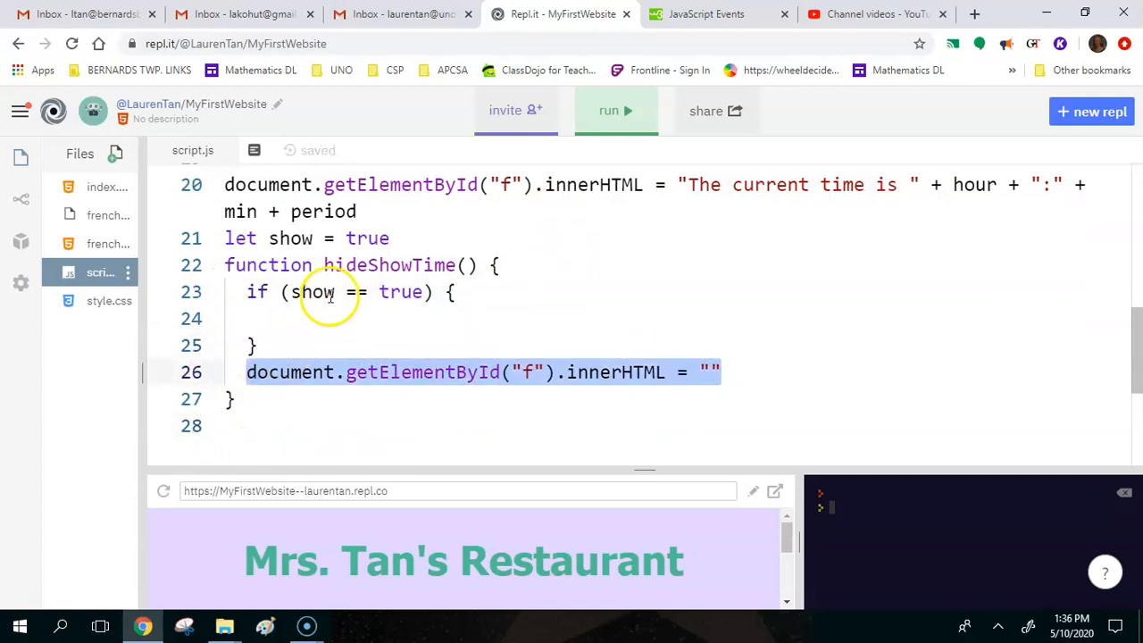
{"action": "type", "text": "document.getElementById(\"f\").innerHTML = \"\""}
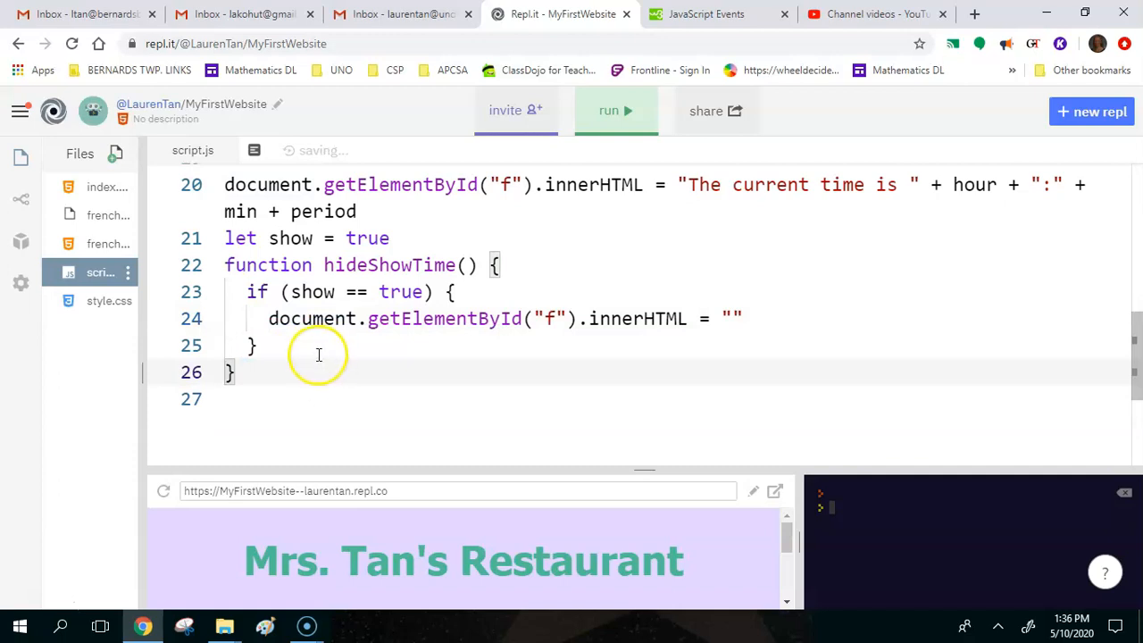
Step: Add an else branch rewriting 'The current time is' hour:min, and set show = false
{"action": "type", "text": "els"}
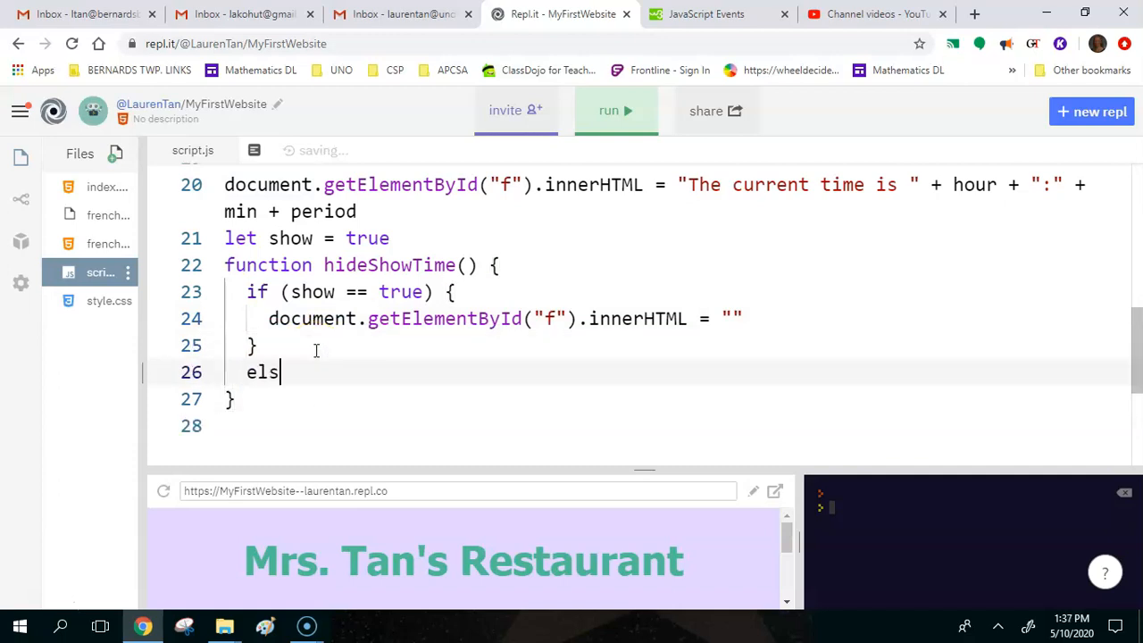
{"action": "type", "text": "e {"}
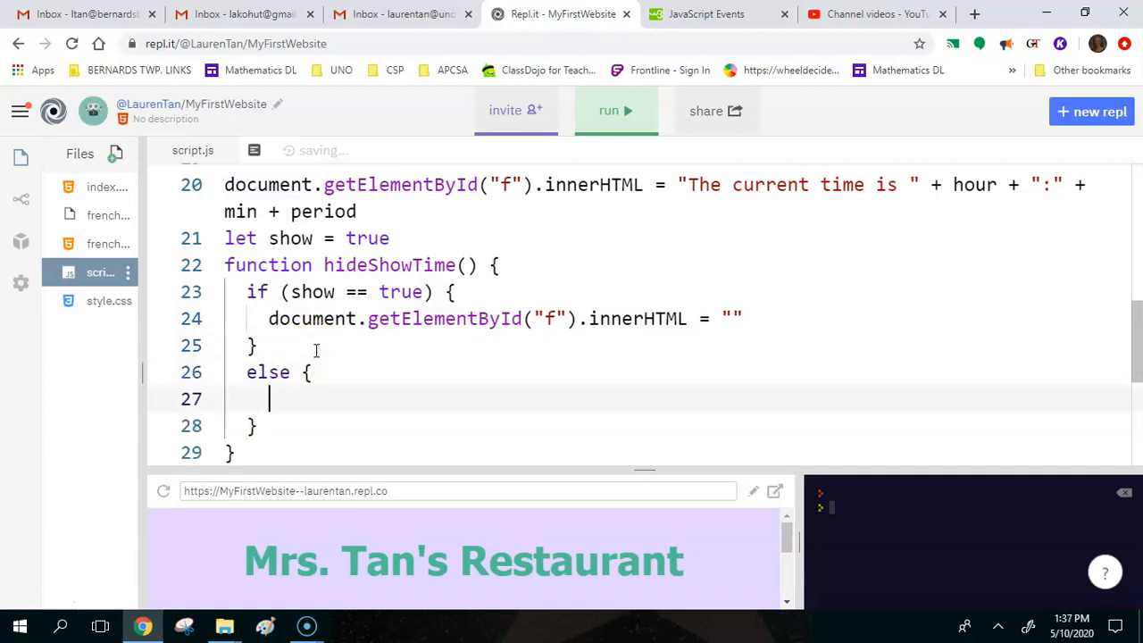
{"action": "double_click", "coordinate": [323, 212]}
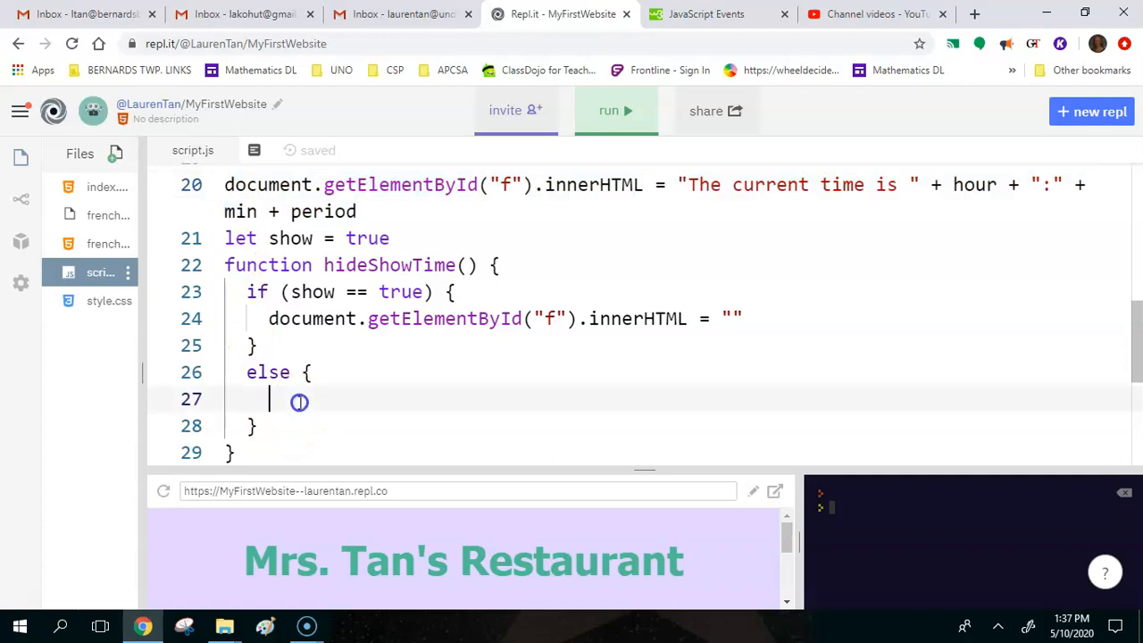
{"action": "type", "text": "document.getElementById(\"f\").innerHTML = \"The current time is \" + hour + \":\" + min + period"}
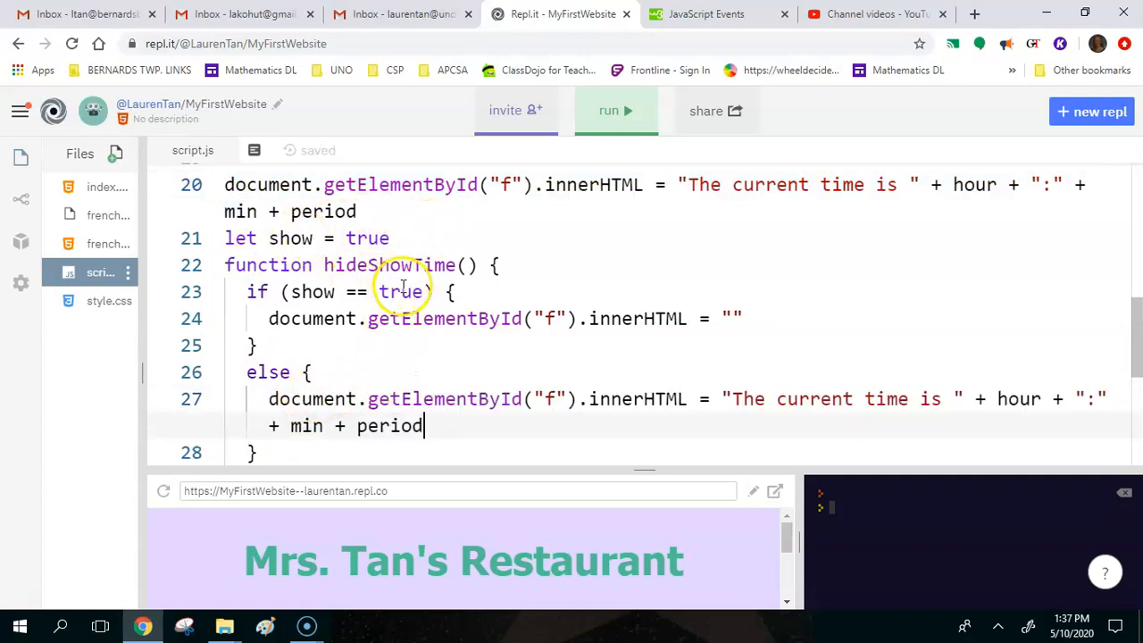
{"action": "mouse_move", "coordinate": [710, 258]}
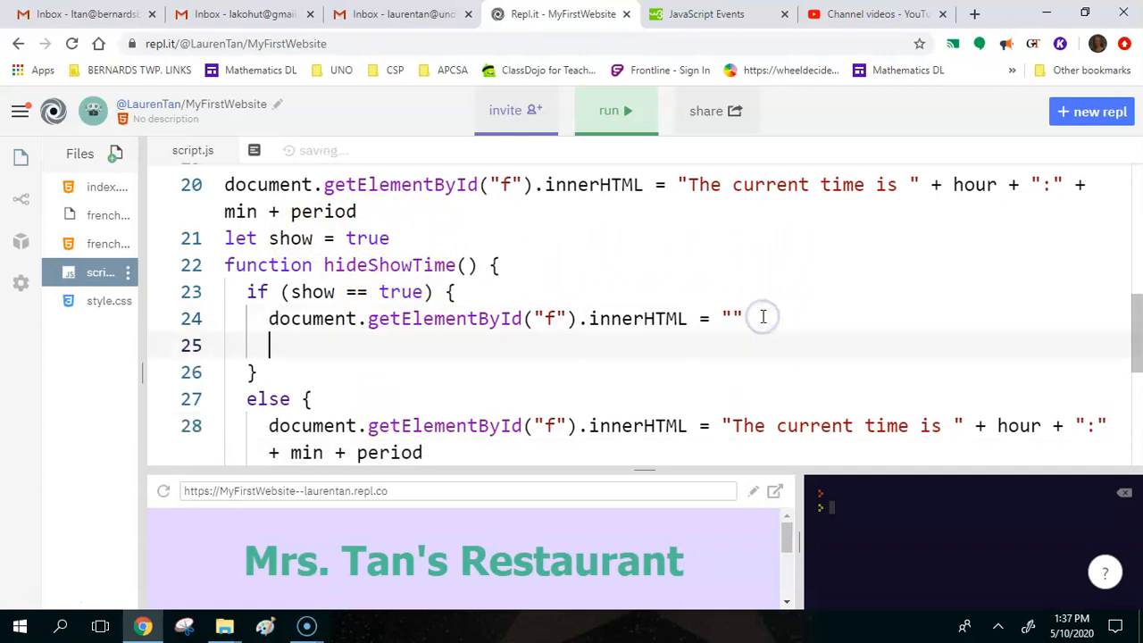
{"action": "type", "text": "show"}
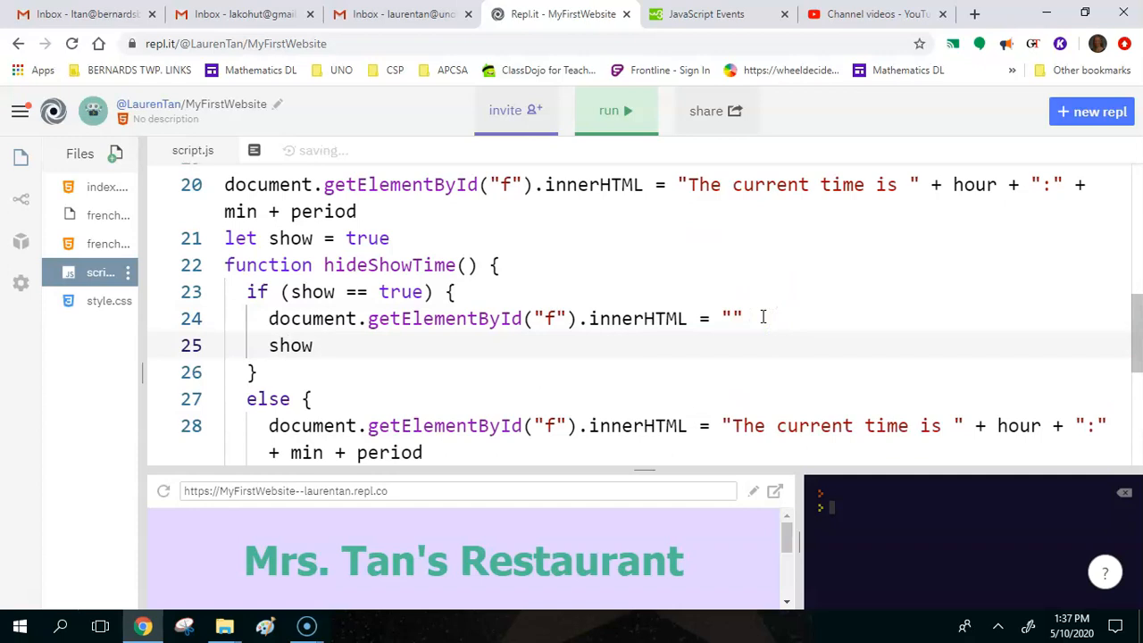
{"action": "type", "text": "= false"}
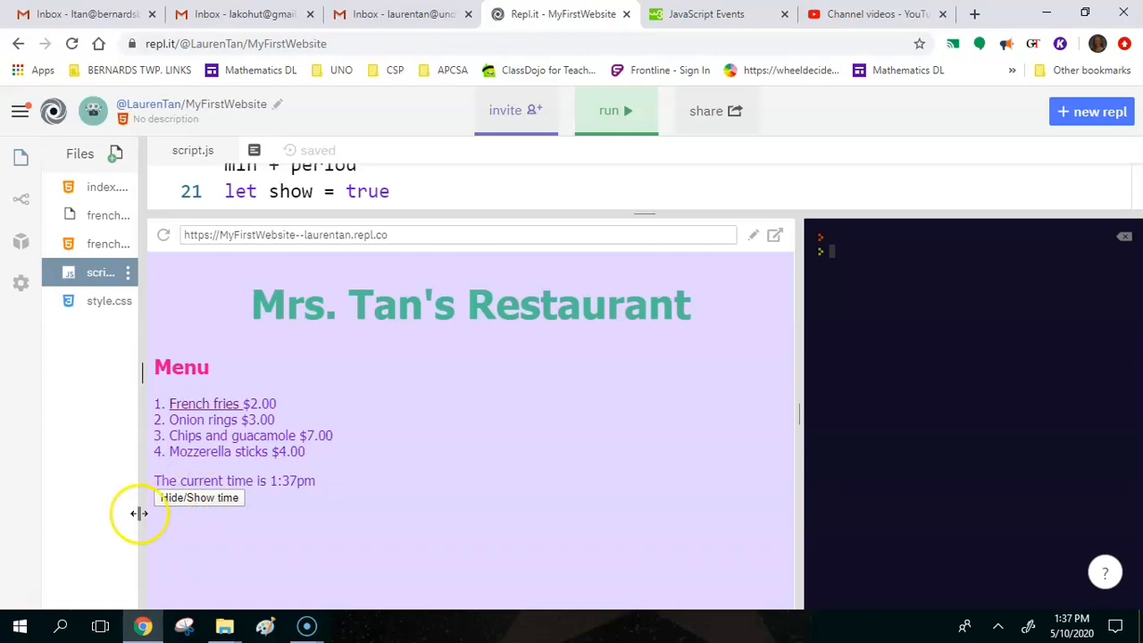
{"action": "mouse_move", "coordinate": [579, 223]}
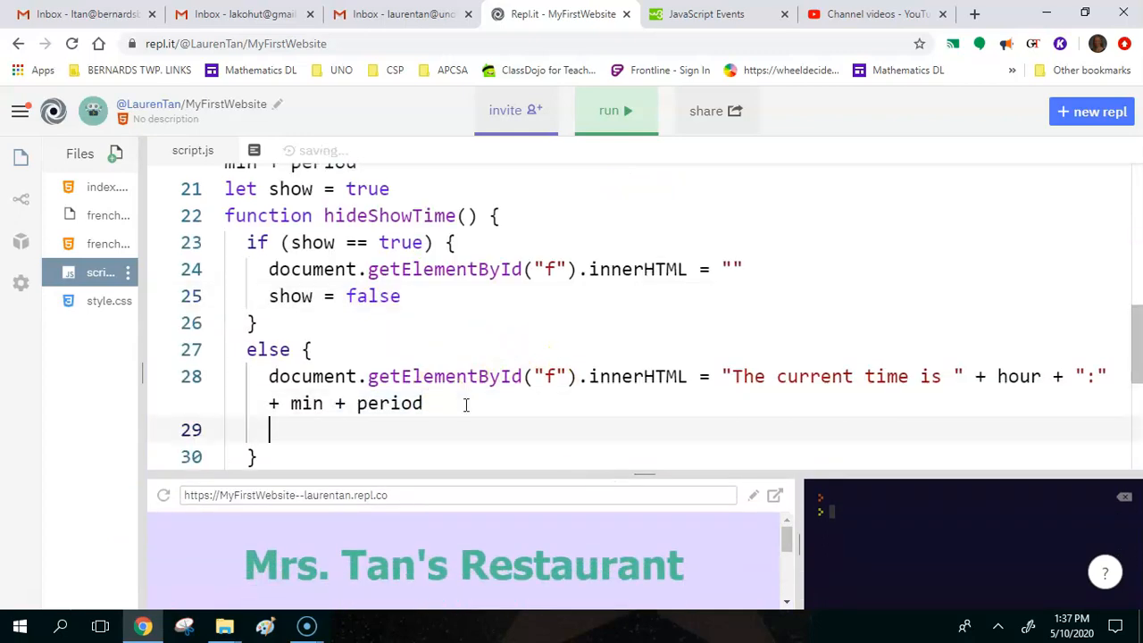
Step: Add 'show = true' after the innerHTML line in hideShowTime()'s else branch
{"action": "type", "text": "show"}
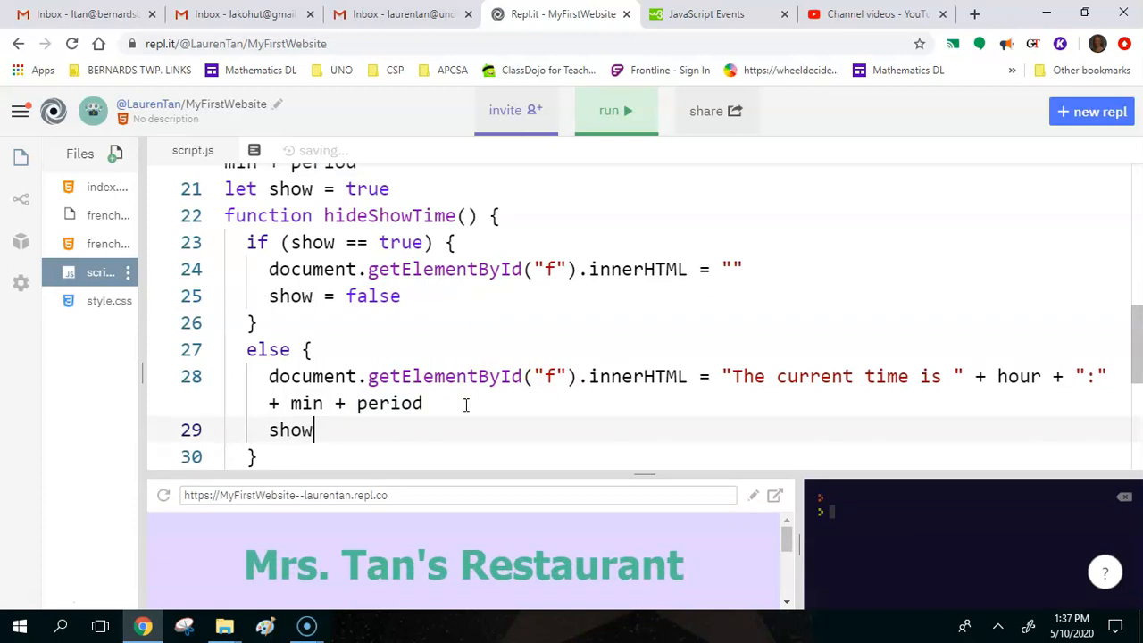
{"action": "type", "text": "= tru"}
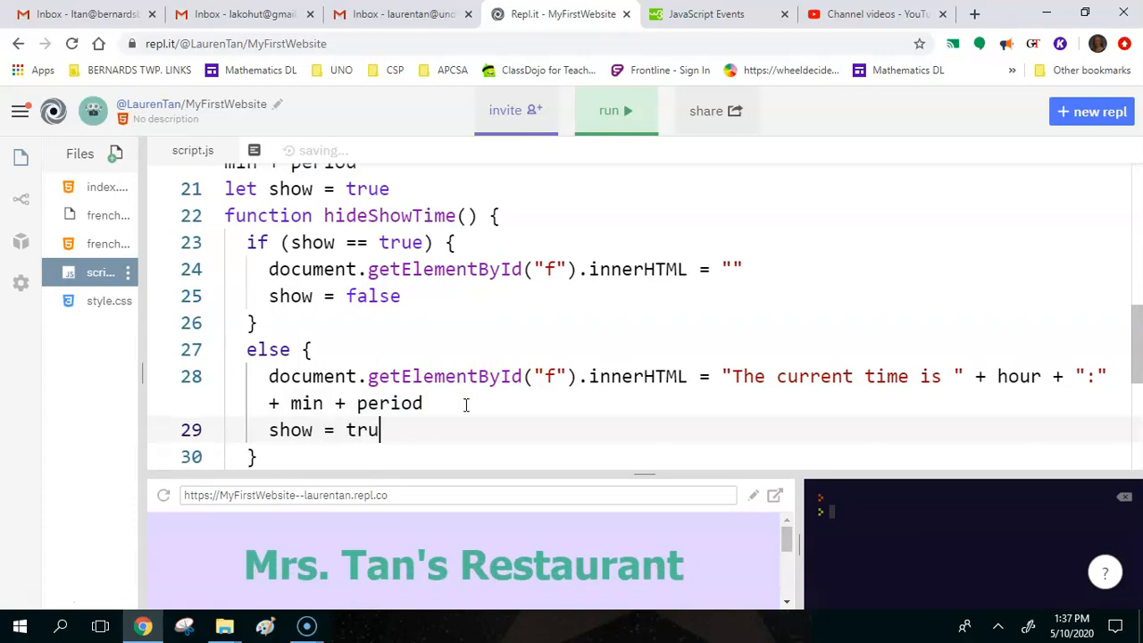
{"action": "type", "text": "e"}
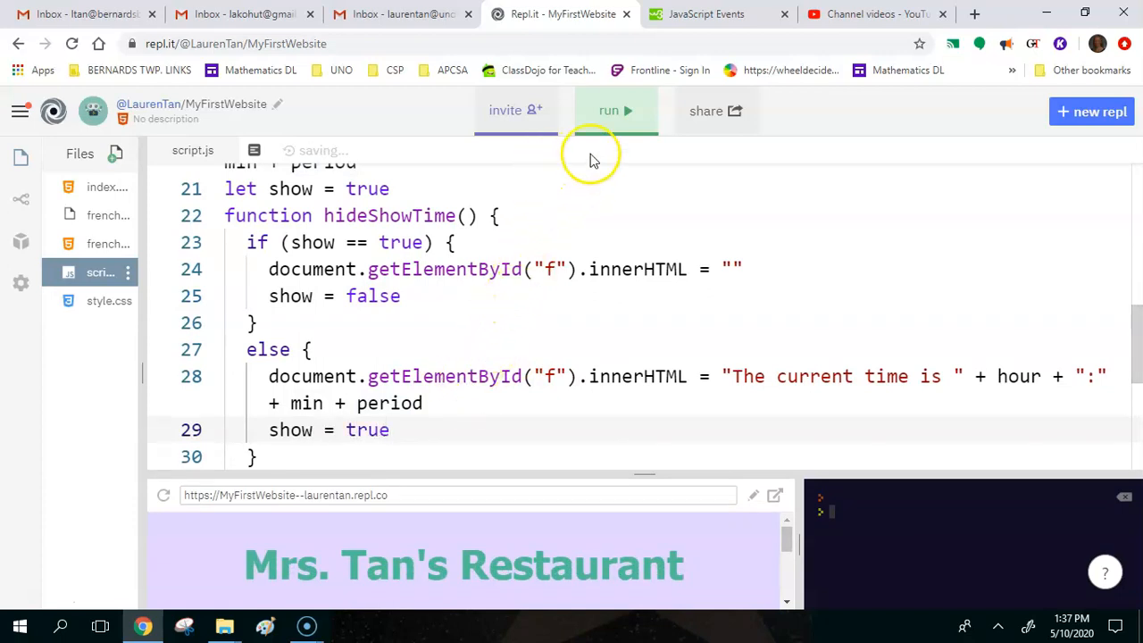